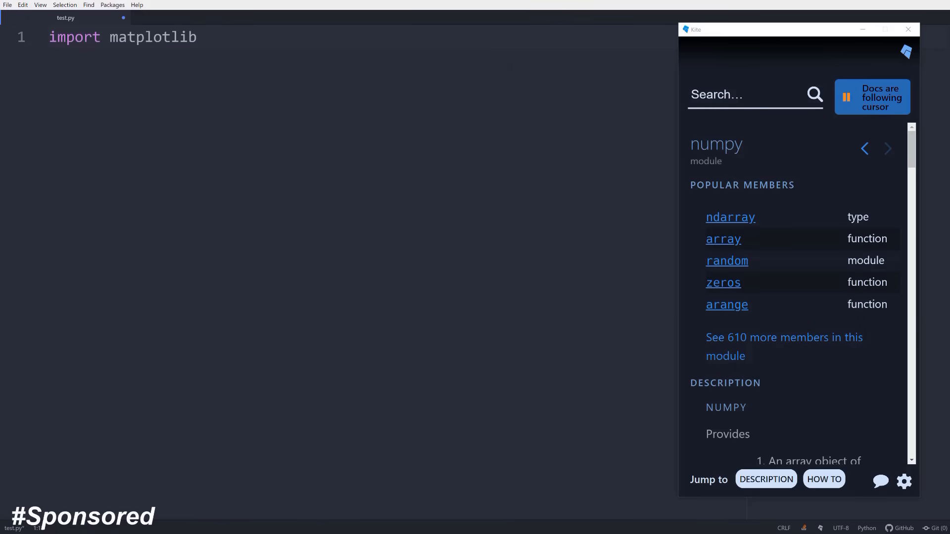
Write the matplotlib.pyplot as plt and numpy as np imports, my_x = np.linspace(-1,1), and begin my_y.
text(.pyplot as plt)
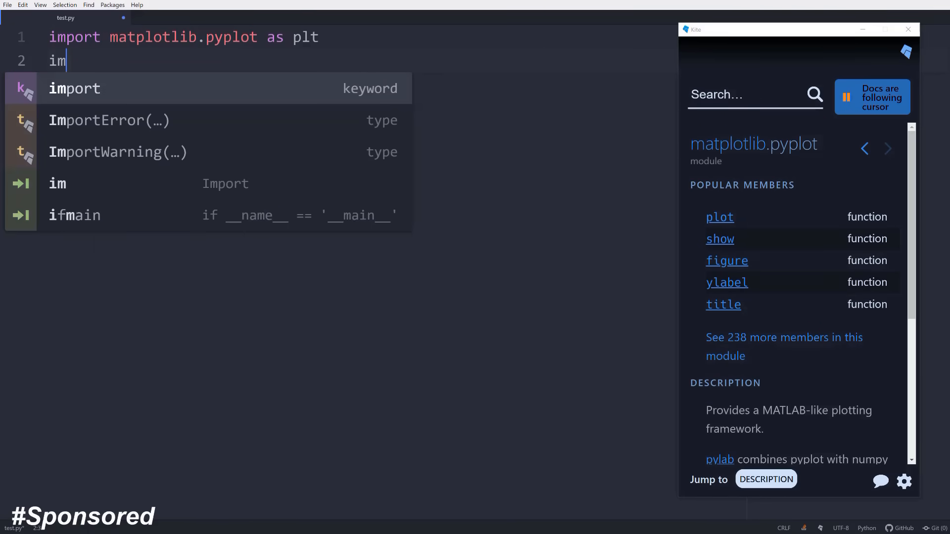
text(port numpy as np)
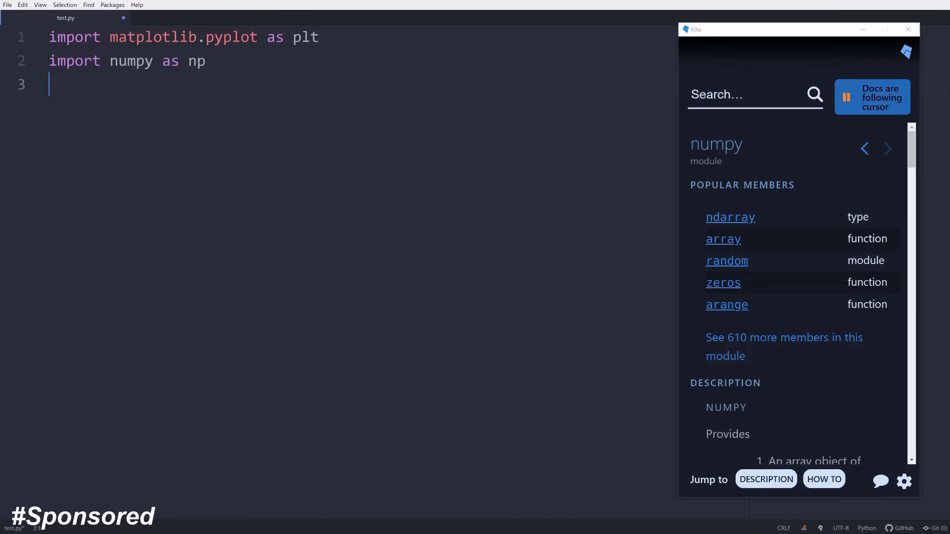
text(my_x =)
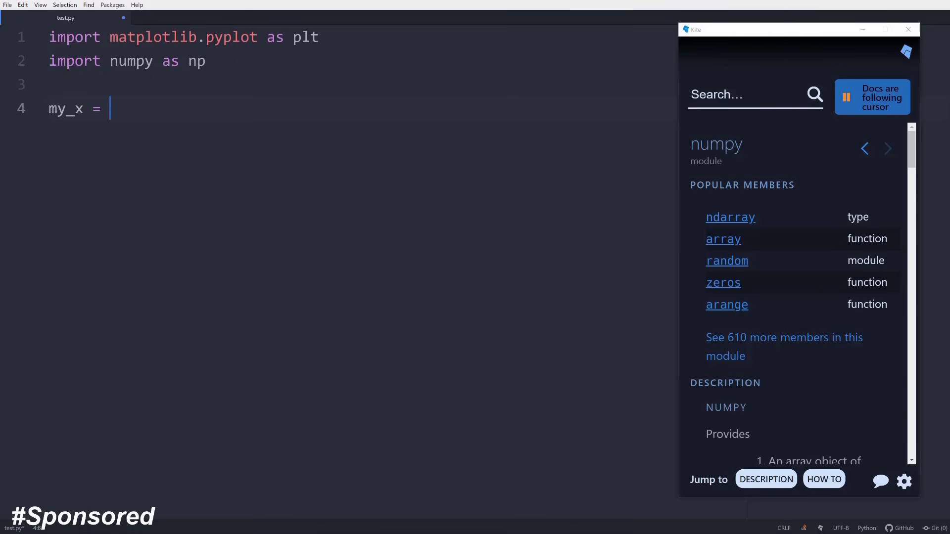
text(np.lin)
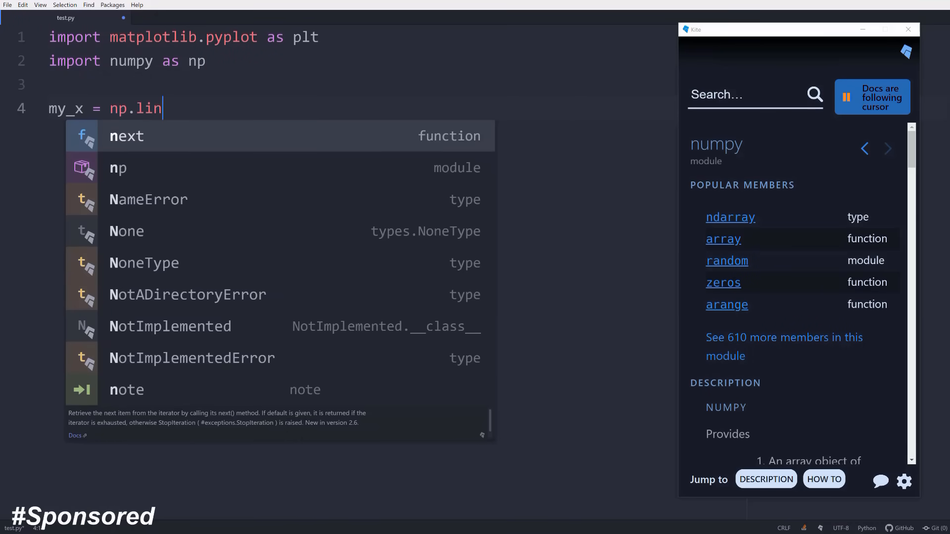
text(space())
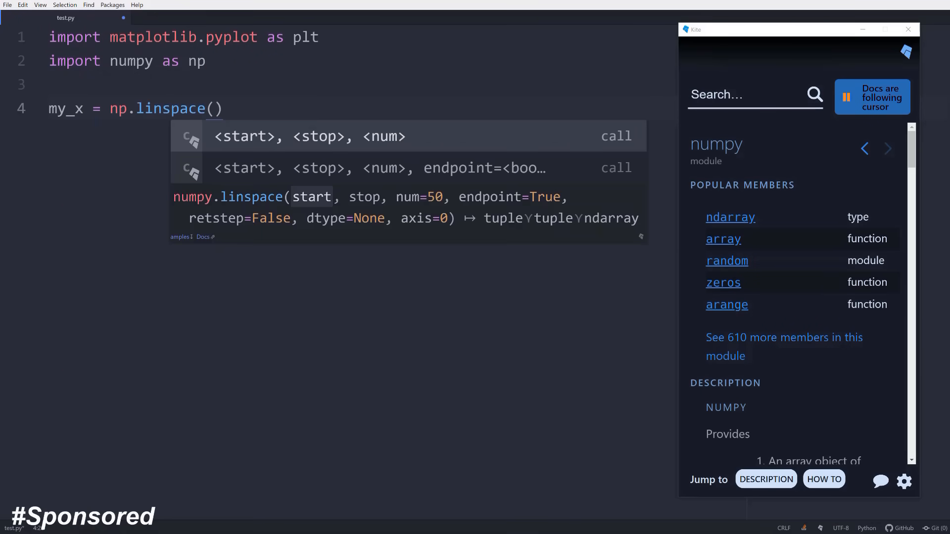
text(-1,1)
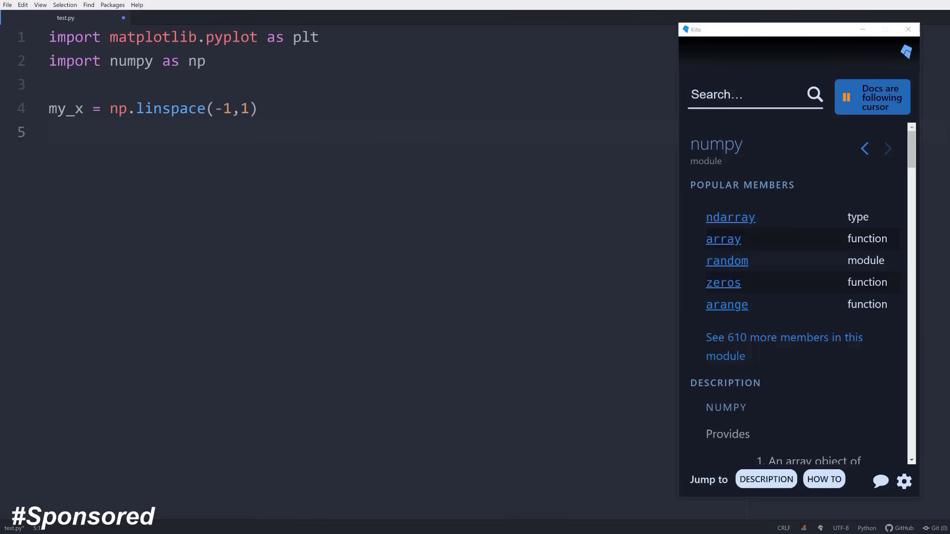
text(my_y = n)
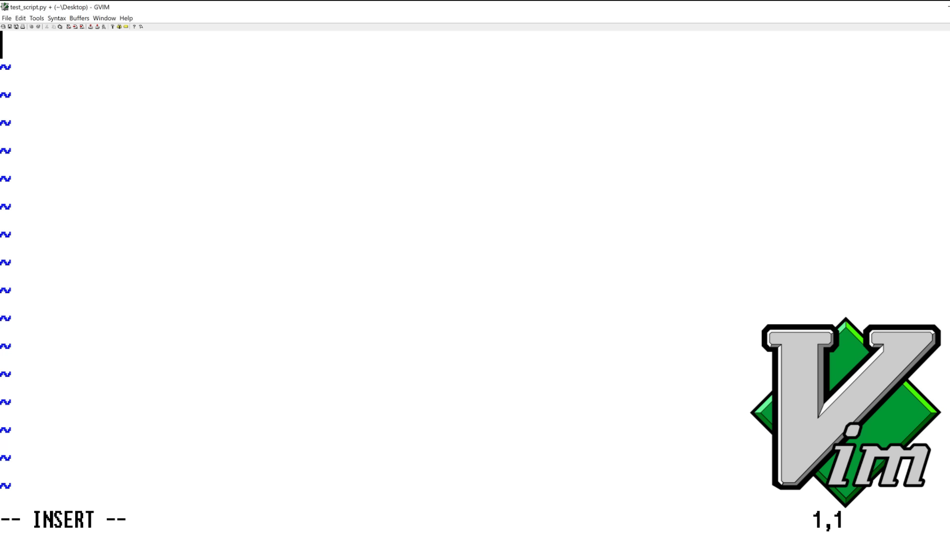
text(def test())
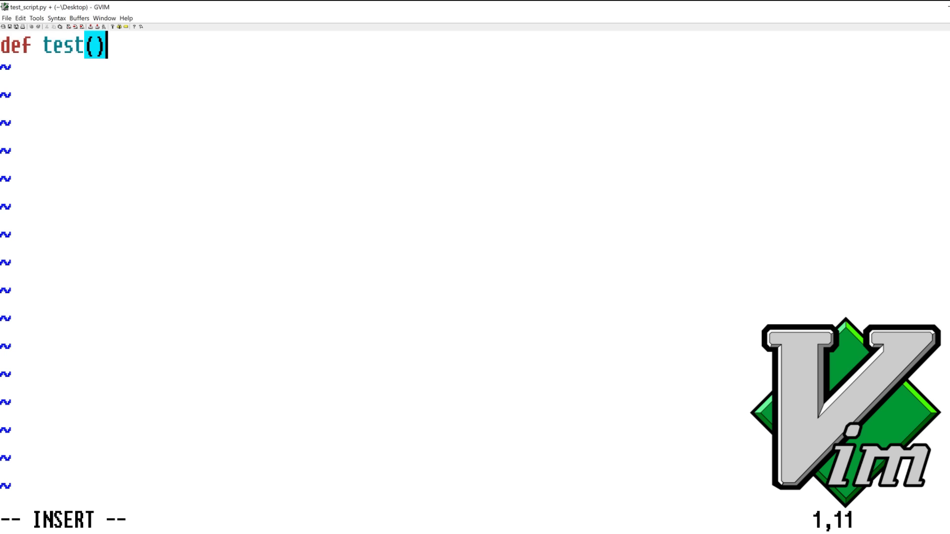
text(hello)
text(print()
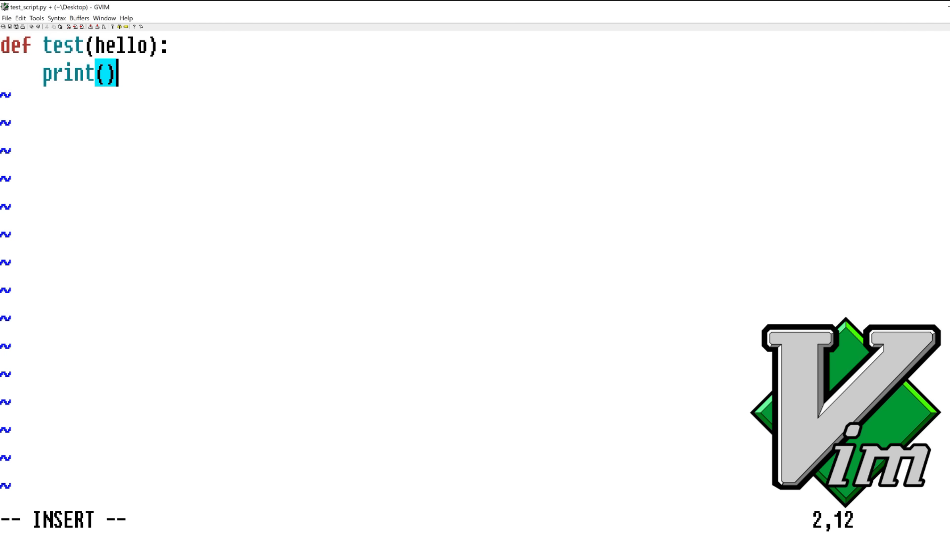
text(hello)
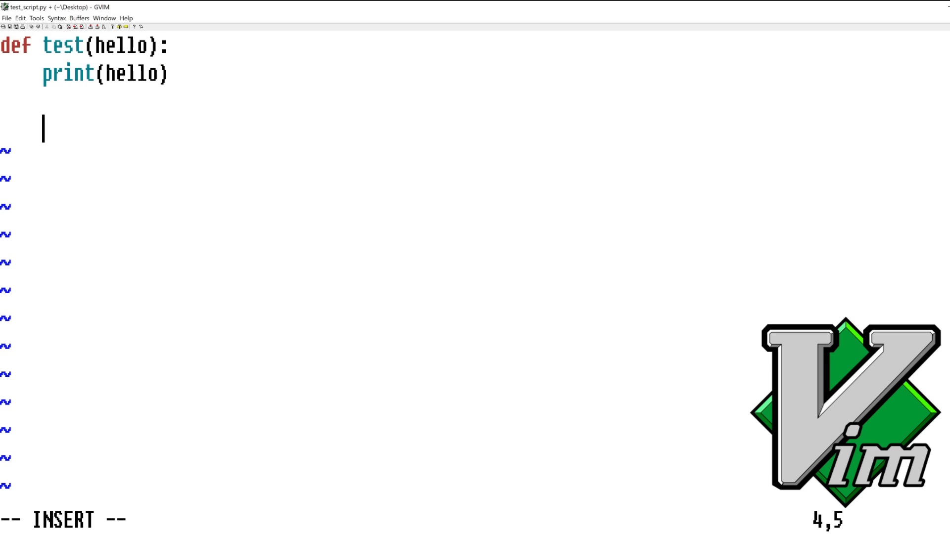
text(for i in ran)
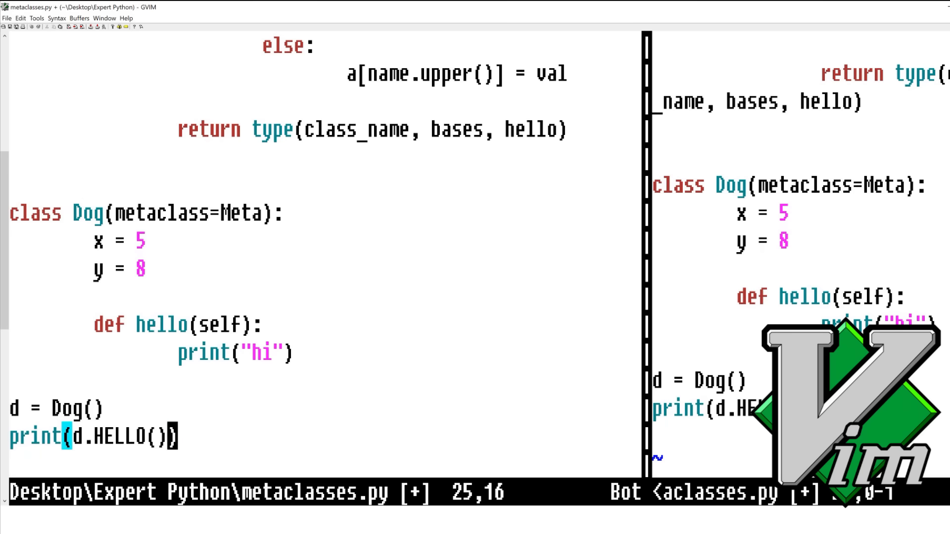
text(hello)
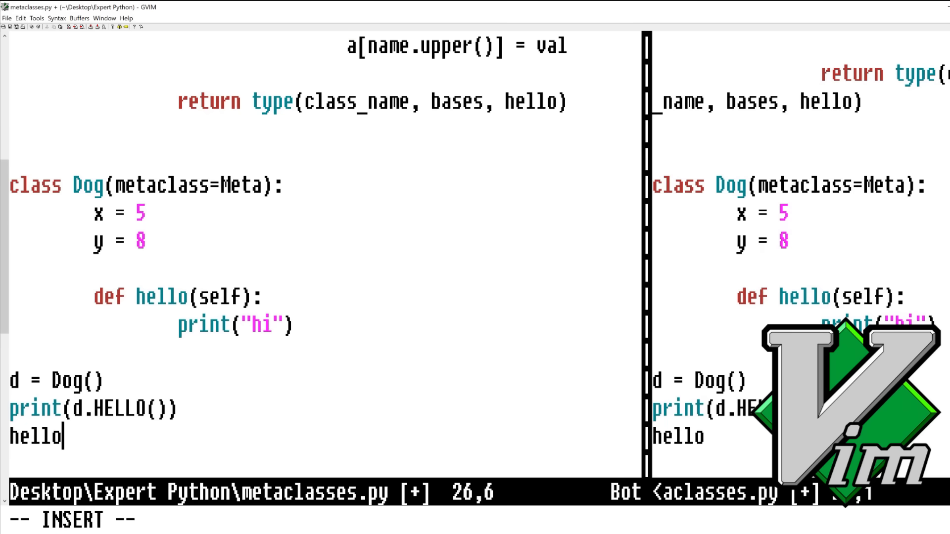
text(= t")
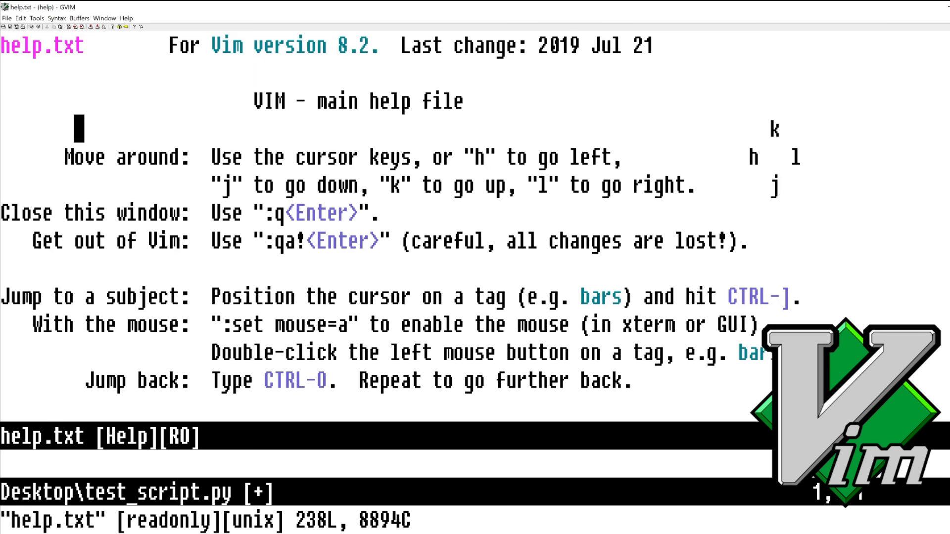
scroll(down, 3)
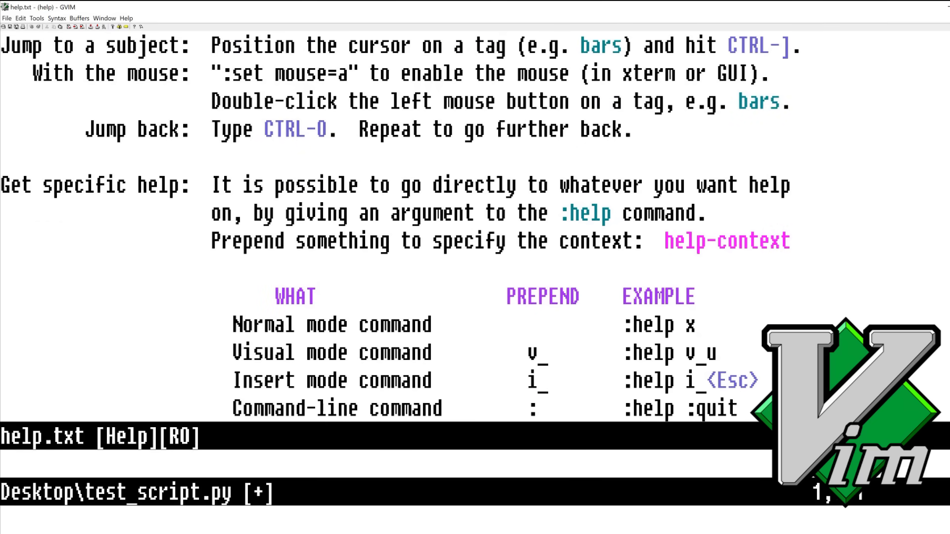
text(:x)
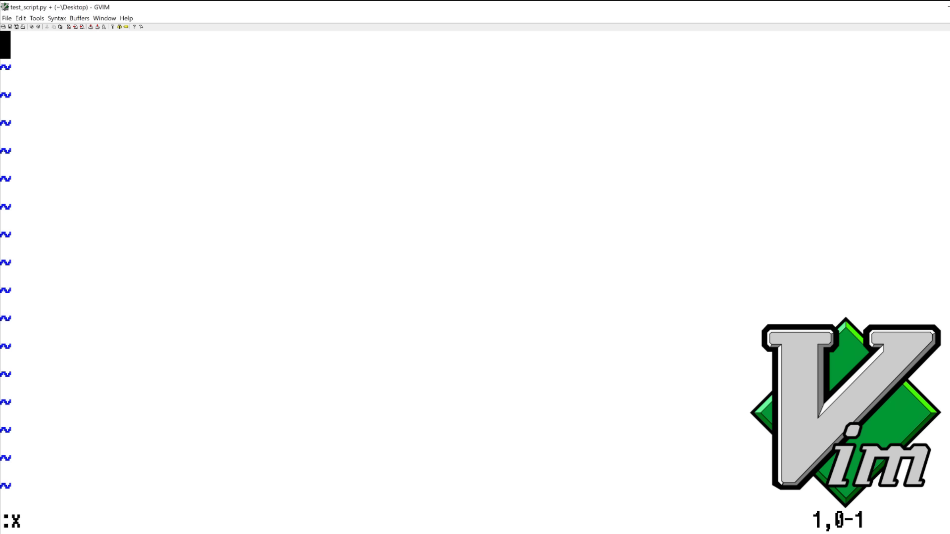
Write def lets_start_typing(x): with a nested def return_func(): and a trailing colon.
text(def lets_)
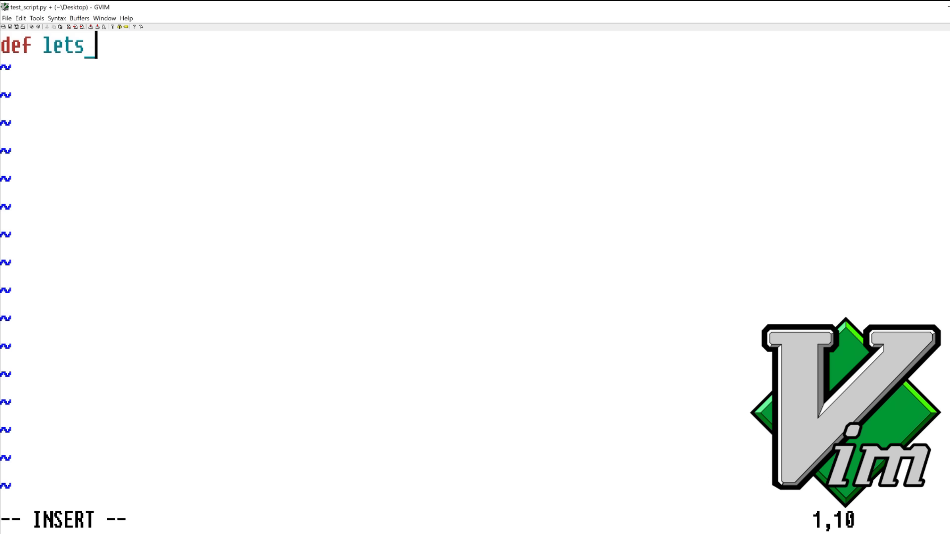
text(_start_typing)
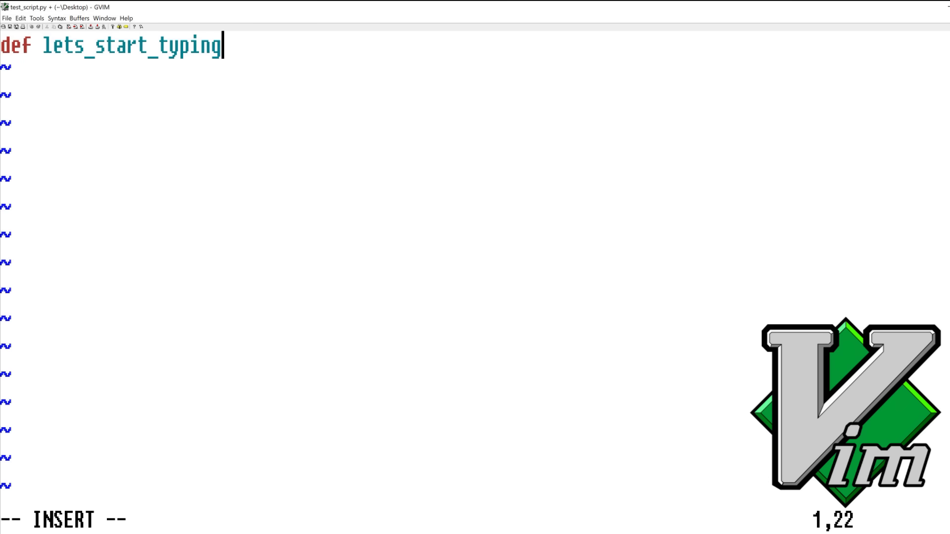
text((x):)
text(def return)
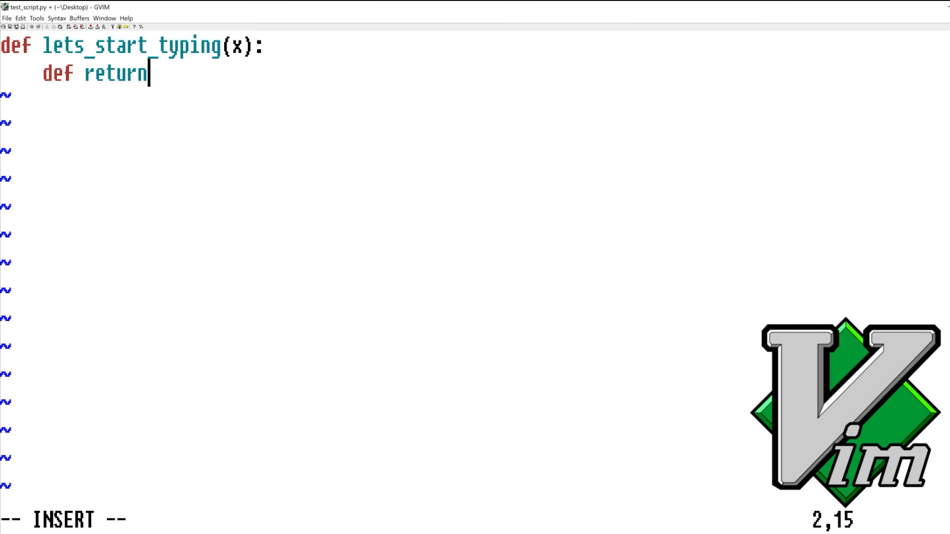
text(_func():)
text(return return_func()
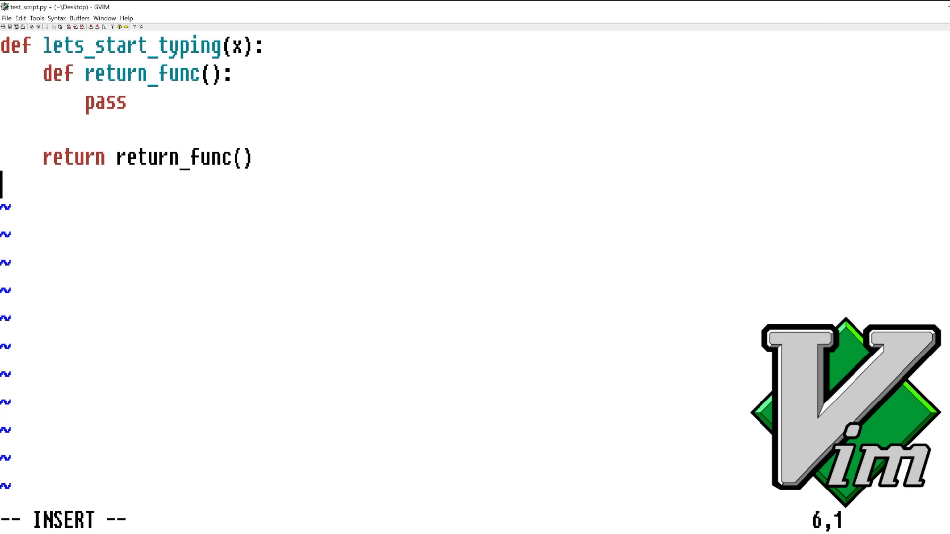
text(:)
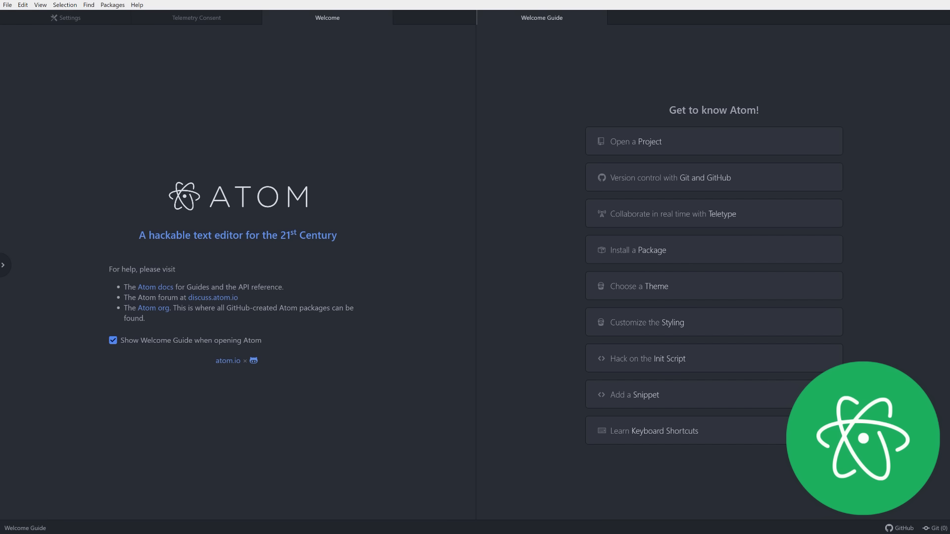
Show the client test.py message-update loop from the Project tree, typing "ato".
click(715, 140)
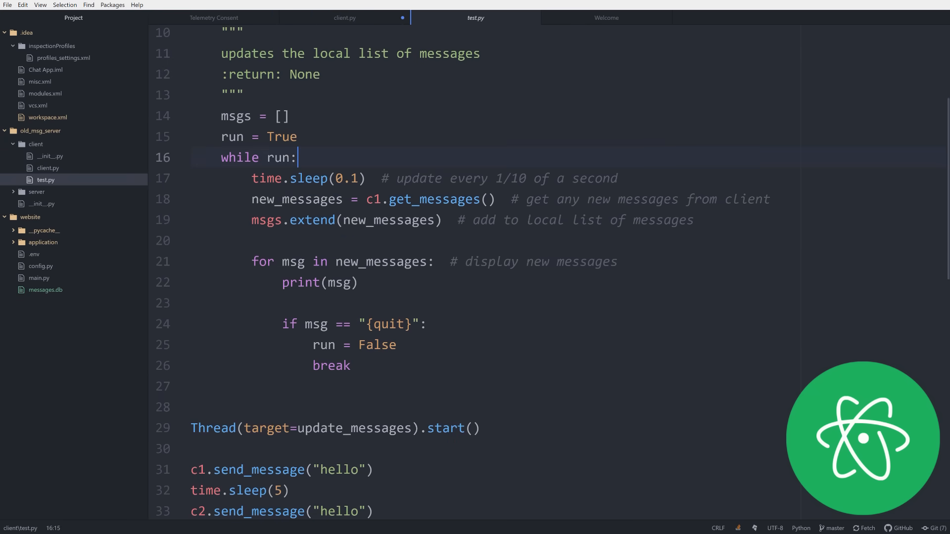
text("ato")
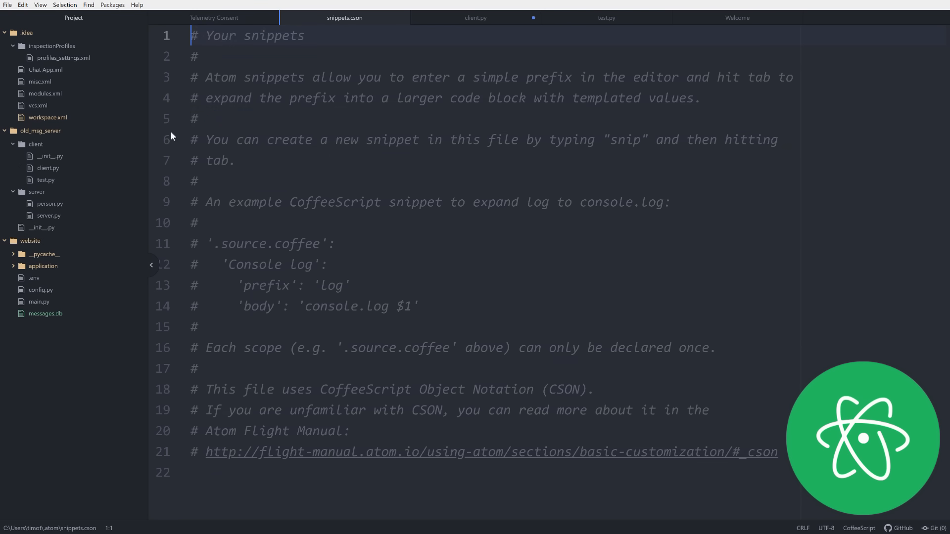
Place the cursor in snippets.cson and list its File Symbols via Packages > Symbols, then dismiss the list.
scroll(down, 3)
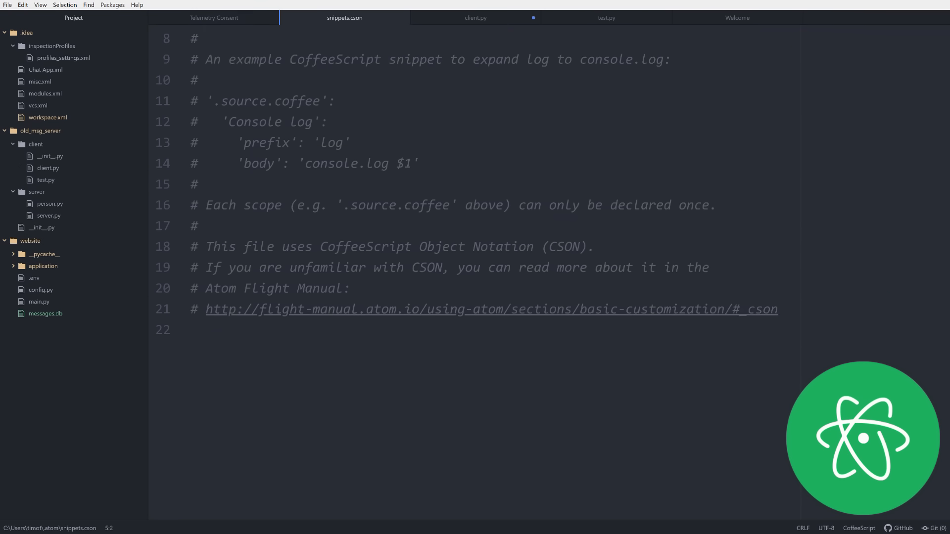
click(64, 4)
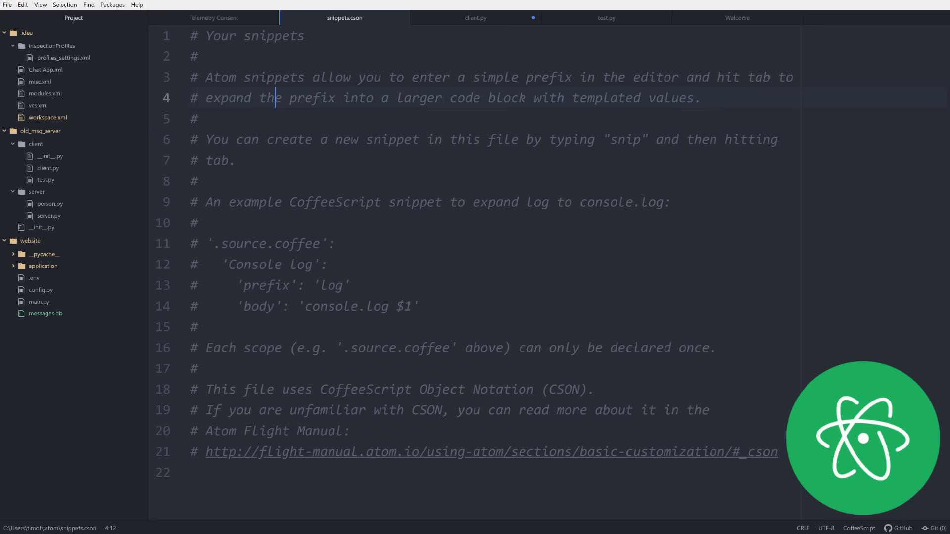
click(115, 4)
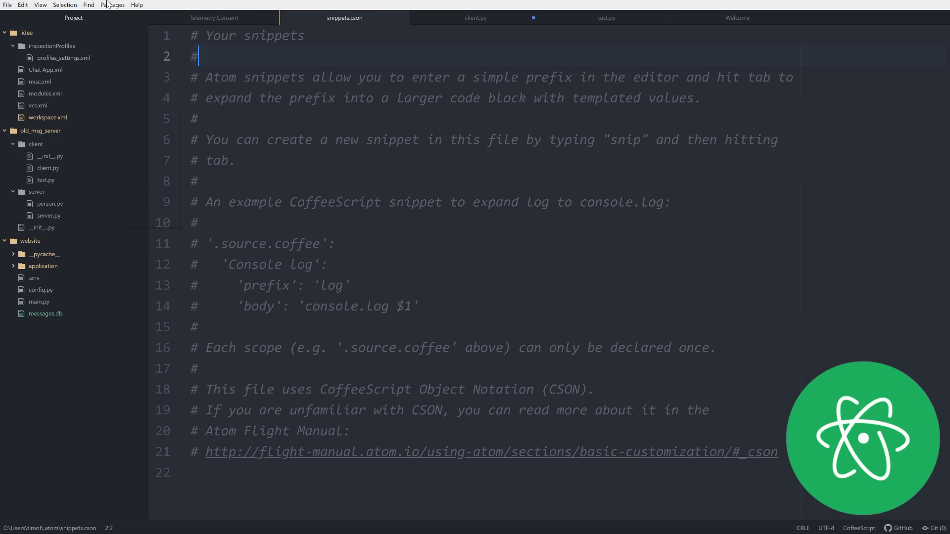
click(113, 3)
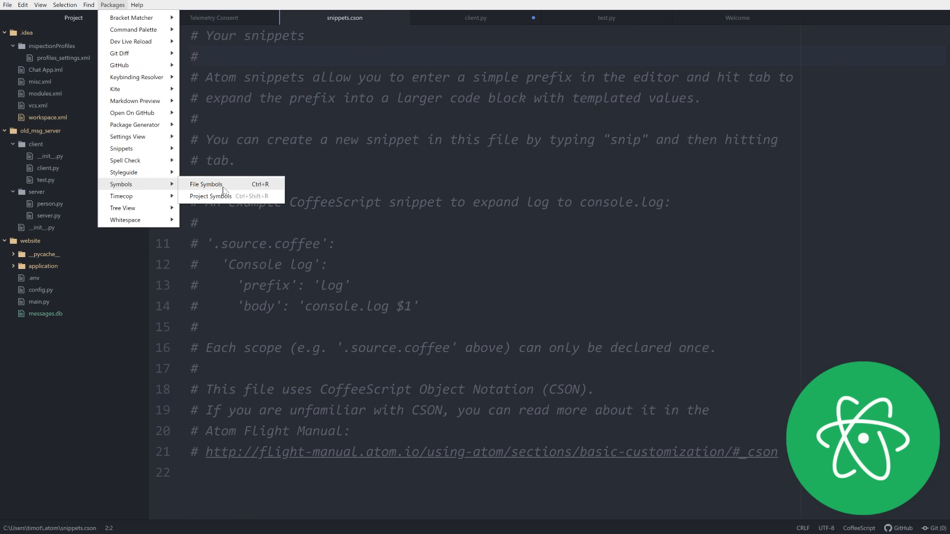
click(206, 184)
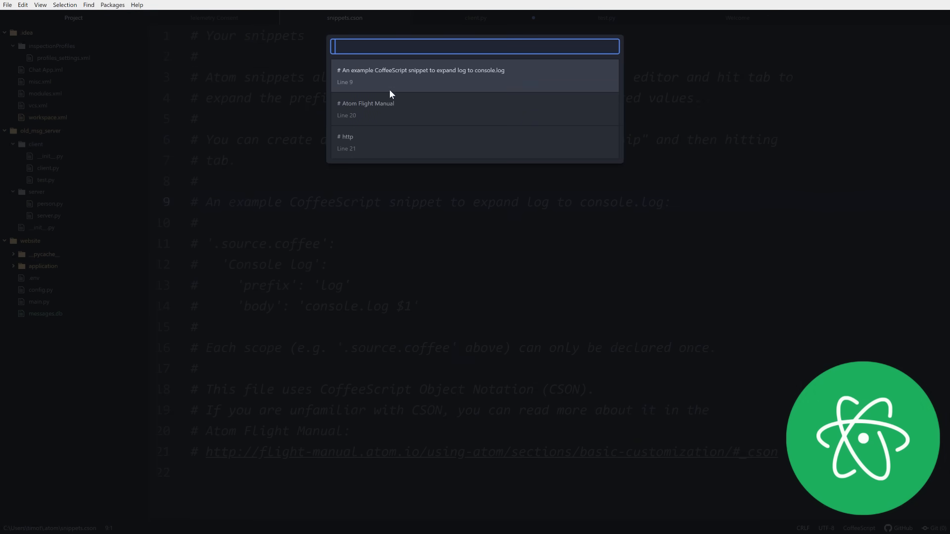
key(Escape)
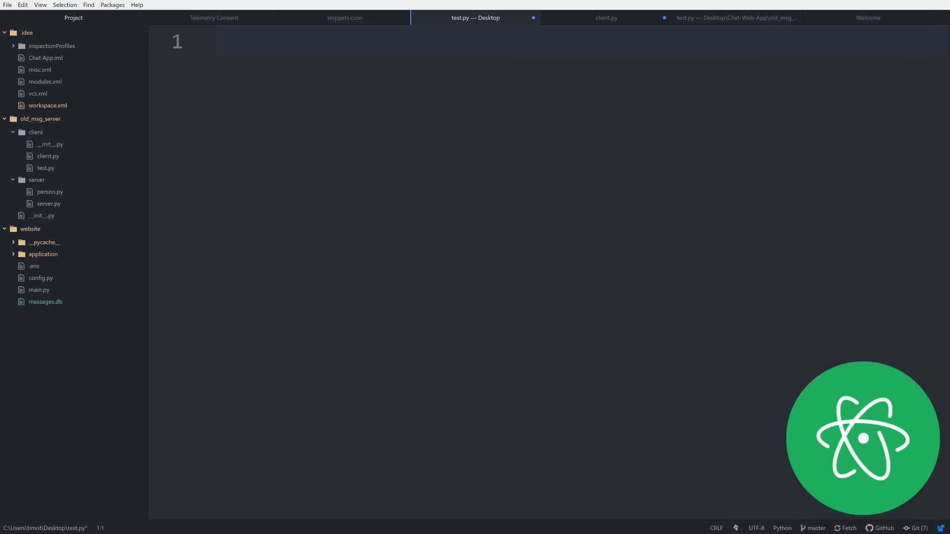
Import pygame and set pygame.display.set_caption to "This is just a test" using the Kite completion.
text(import pygame)
text(pygame.)
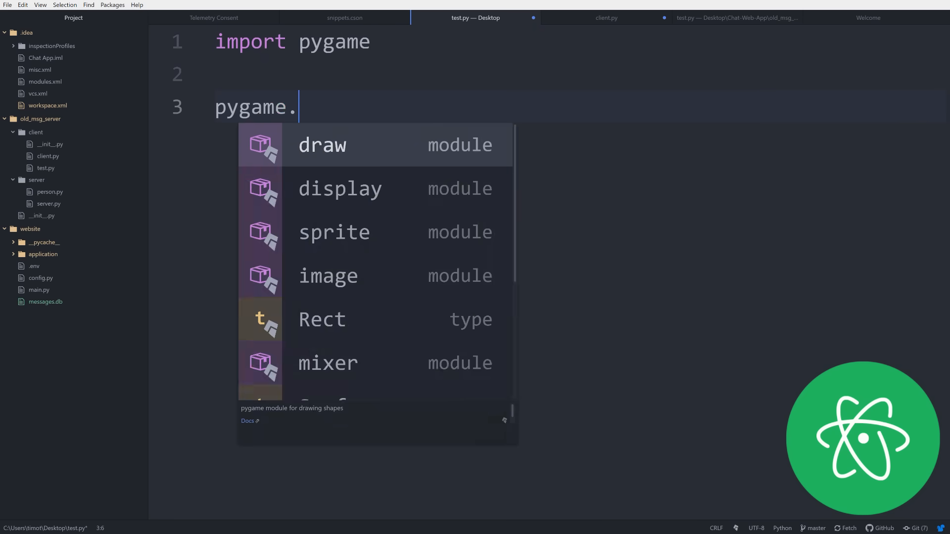
text(display.set_)
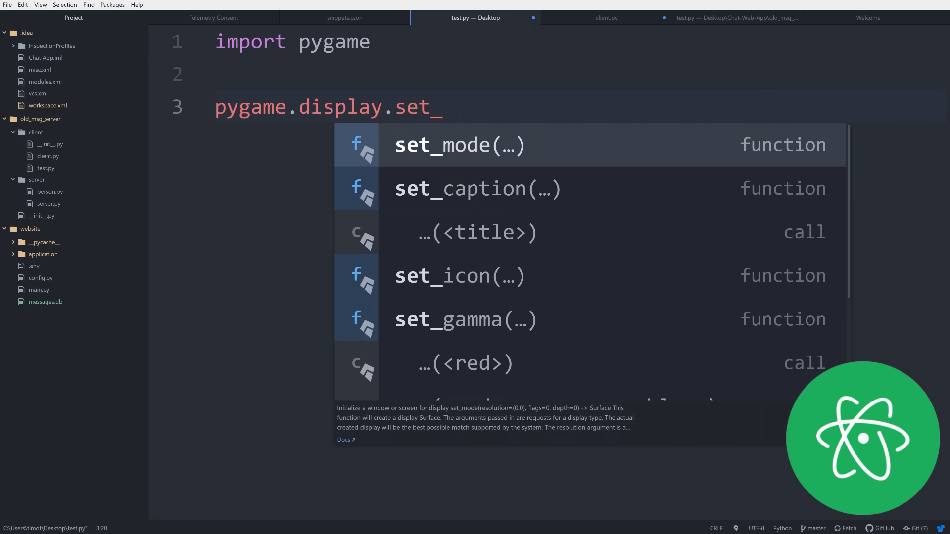
click(478, 188)
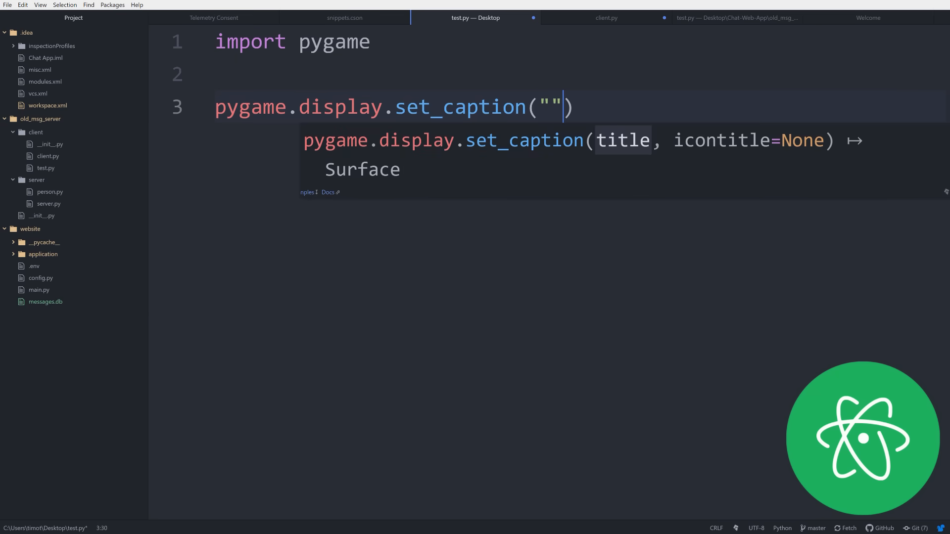
text(This is juat)
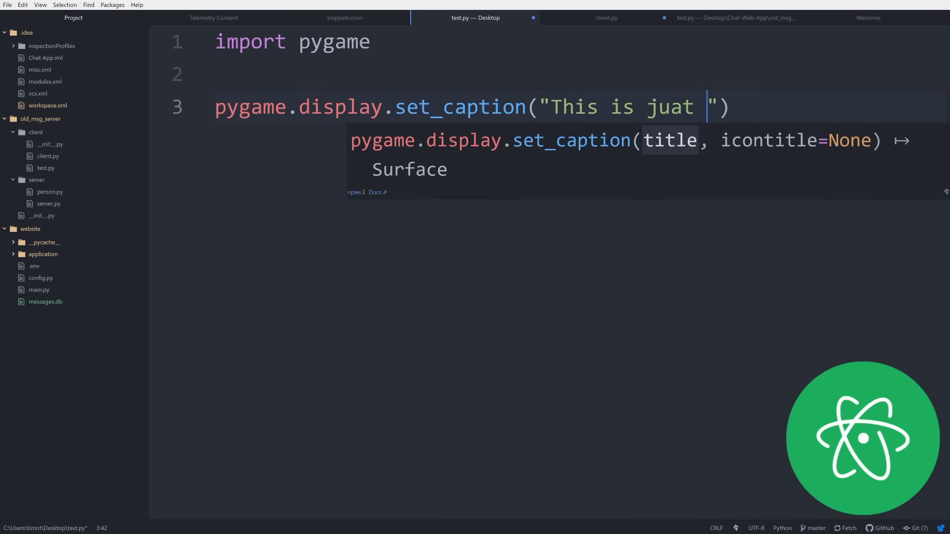
text(a test)
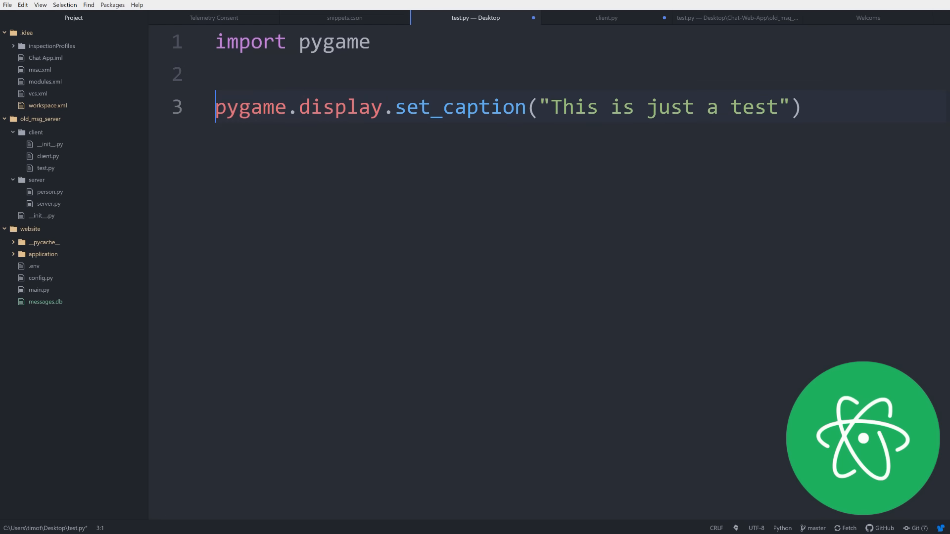
Start the render function body with a pygame.display.upd call.
click(719, 107)
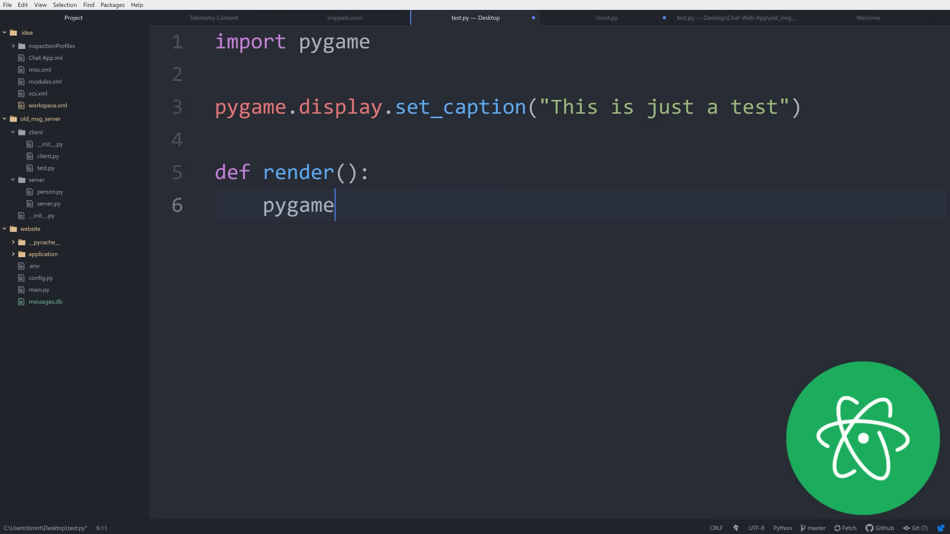
text(.display.upd)
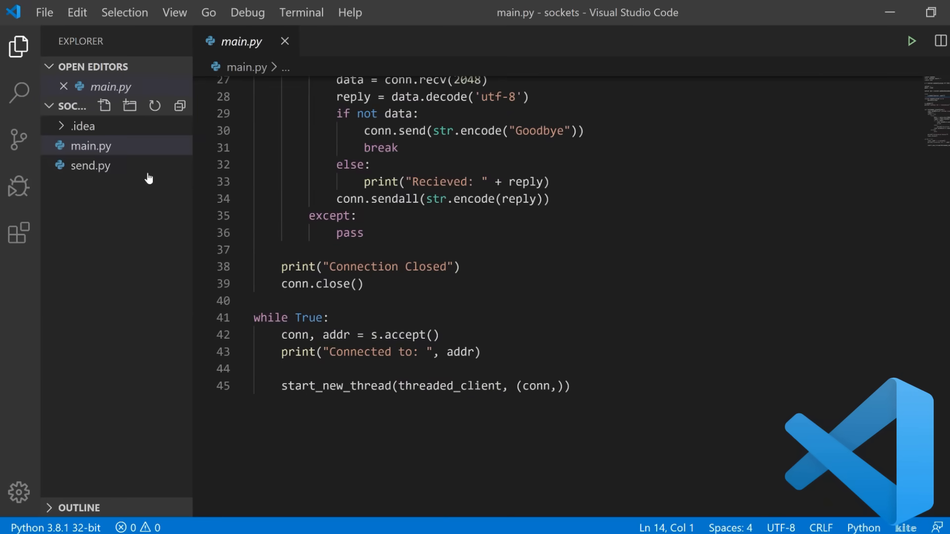
Split send.py to the right of main.py and run main.py in the terminal, waiting for a connection.
right_click(91, 166)
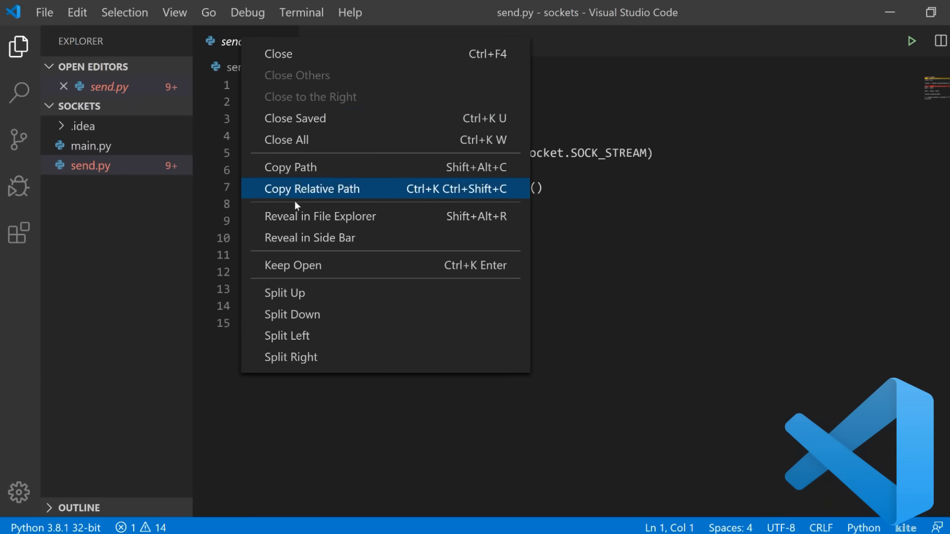
click(291, 357)
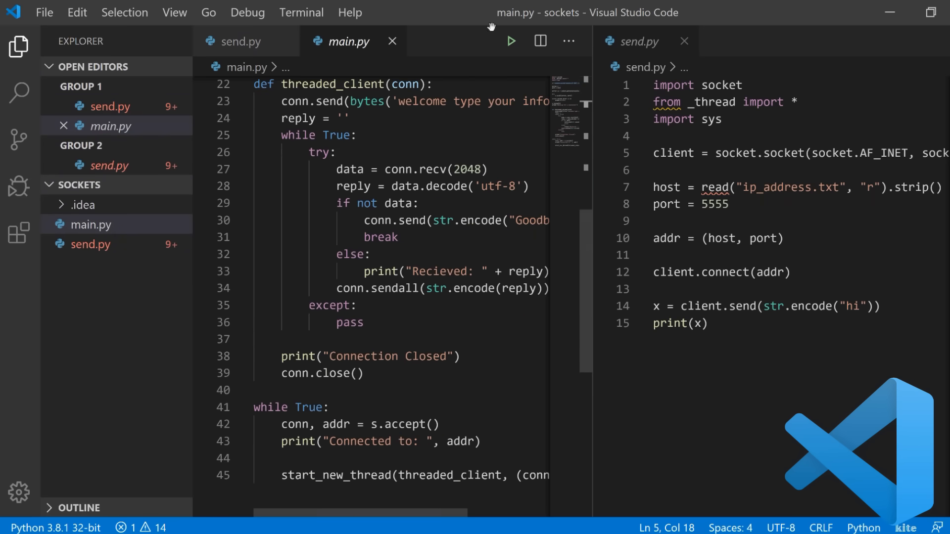
click(510, 40)
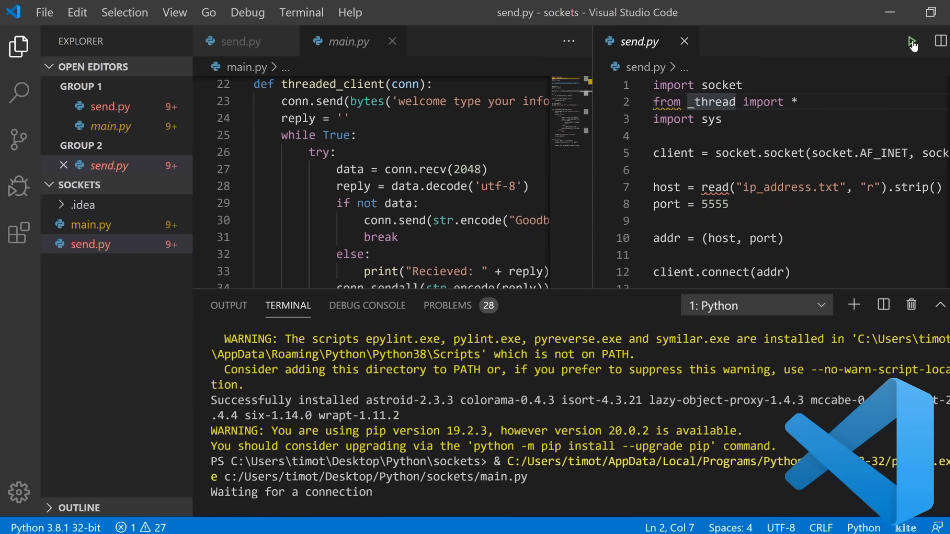
click(248, 12)
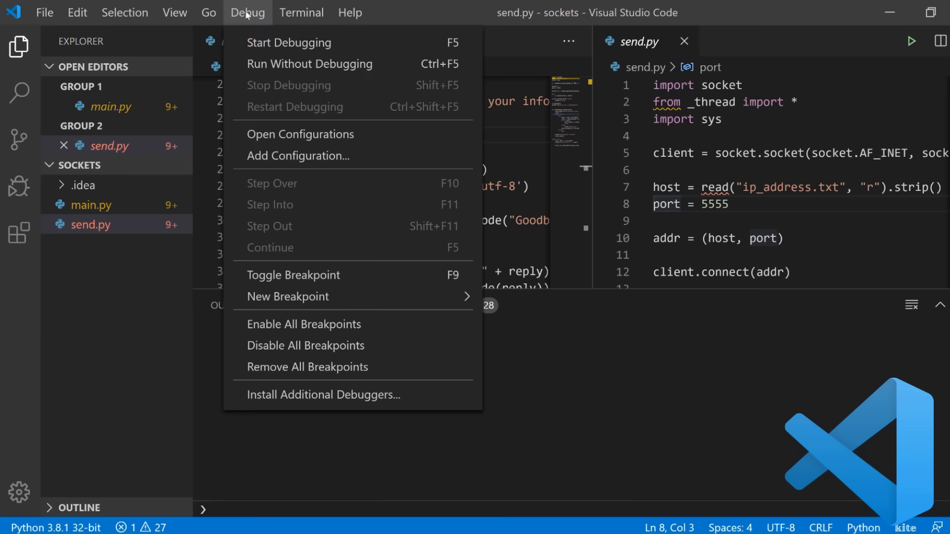
Start debugging send.py with the Python configuration, halting on the NameError for 'read' at line 7.
click(289, 42)
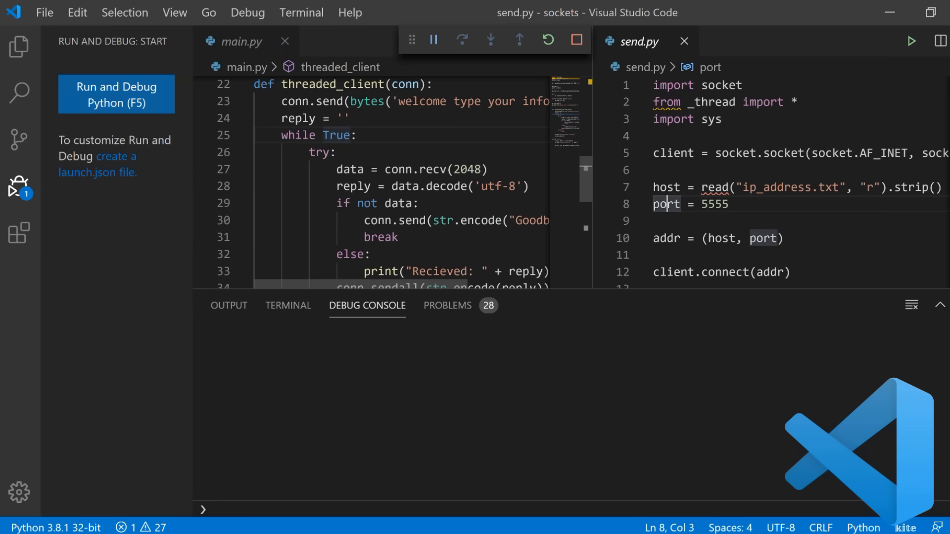
click(288, 305)
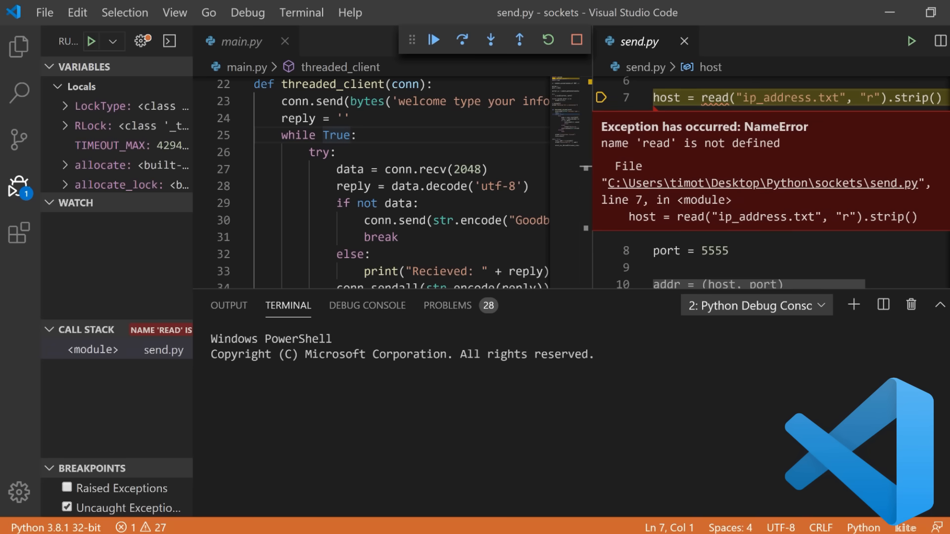
mouse_move(715, 236)
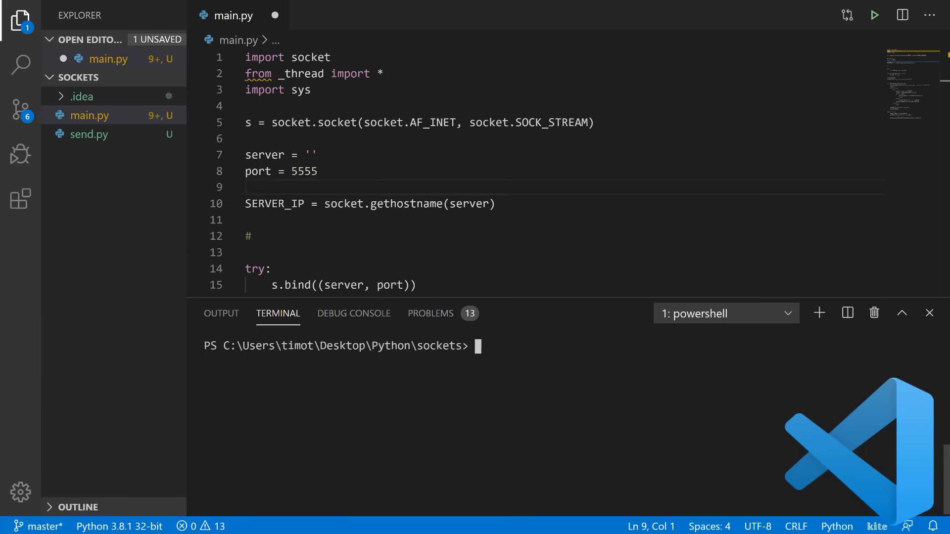
Run git status, git add . and begin git commit in the integrated terminal.
text(git status)
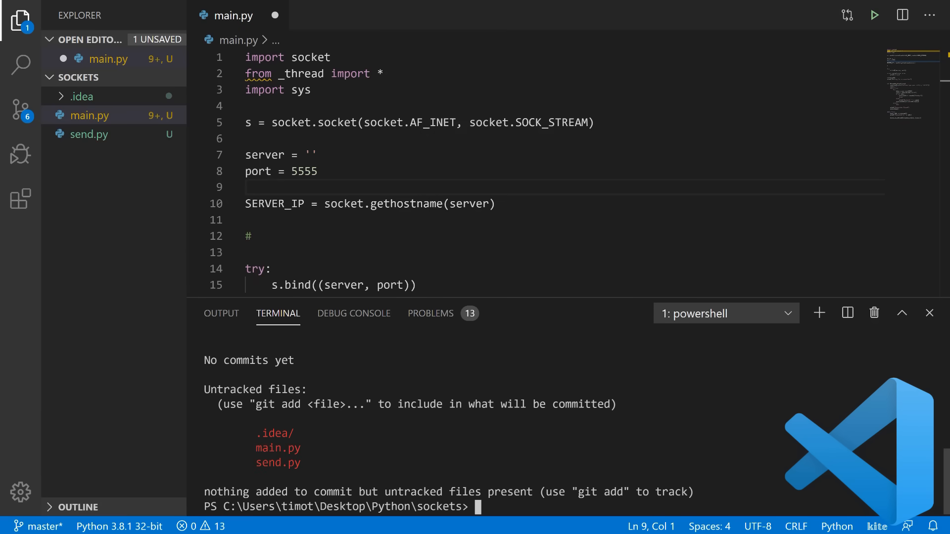
text(git add .)
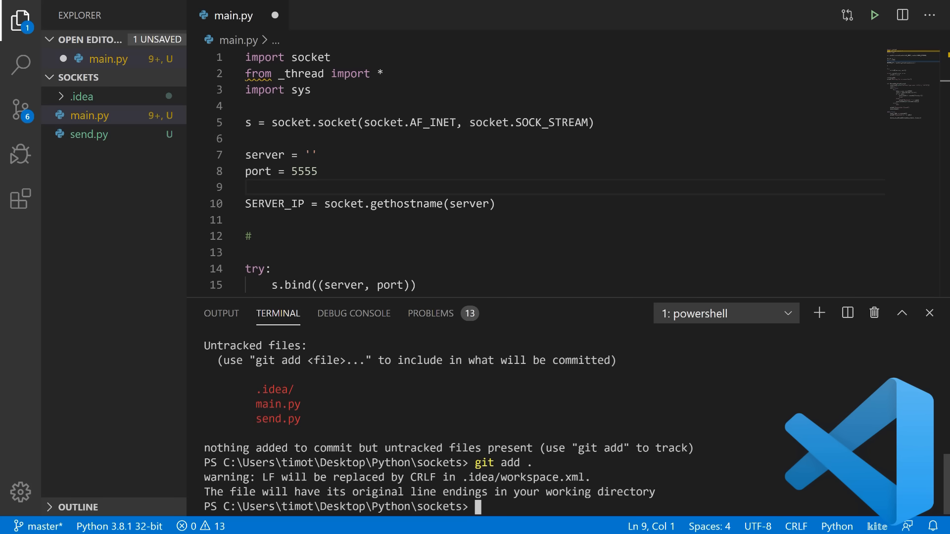
text(git com)
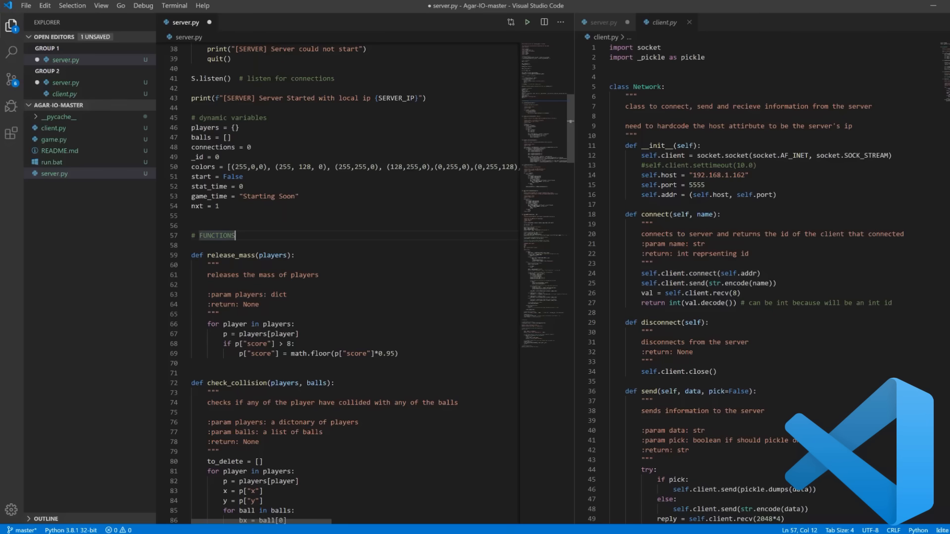
Toggle Zen Mode via View > Appearance and add the comment "# now we are" in server.py.
click(101, 5)
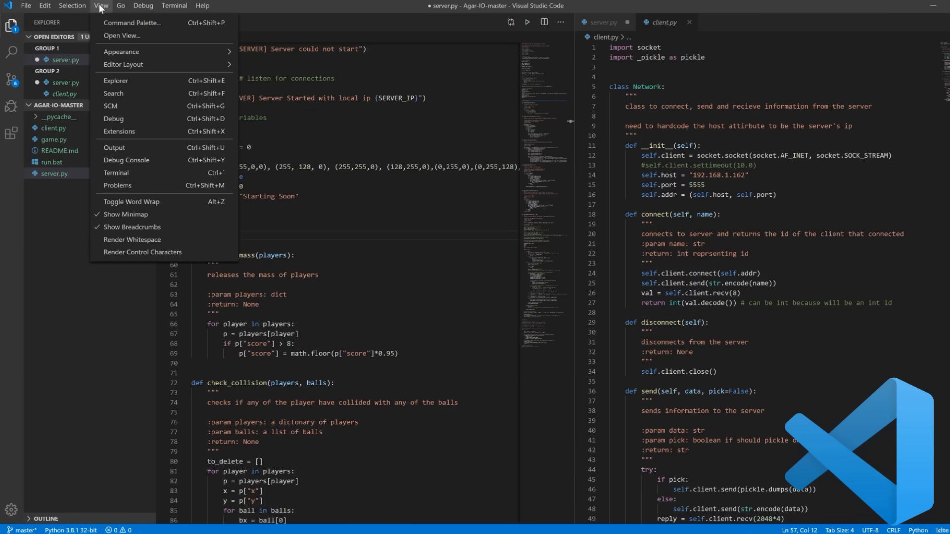
click(120, 51)
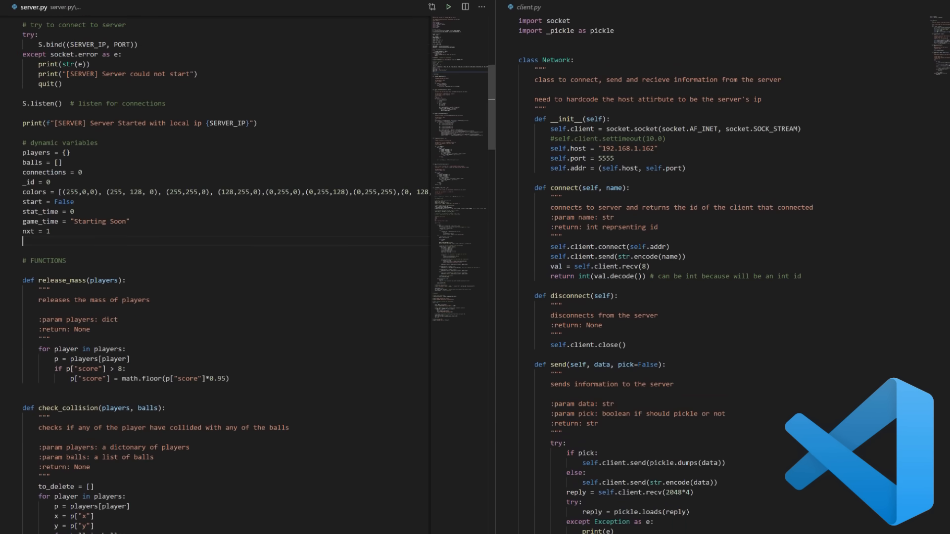
text(# now we are)
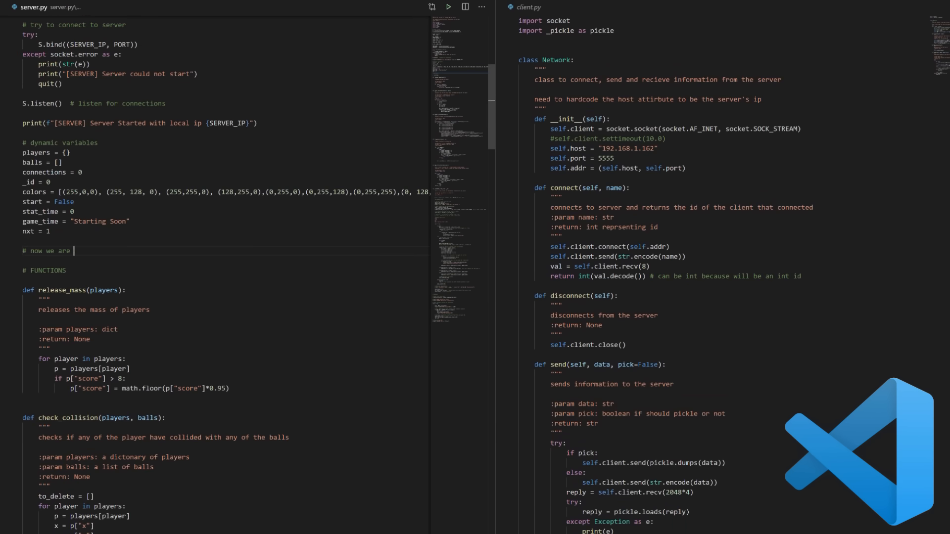
click(114, 5)
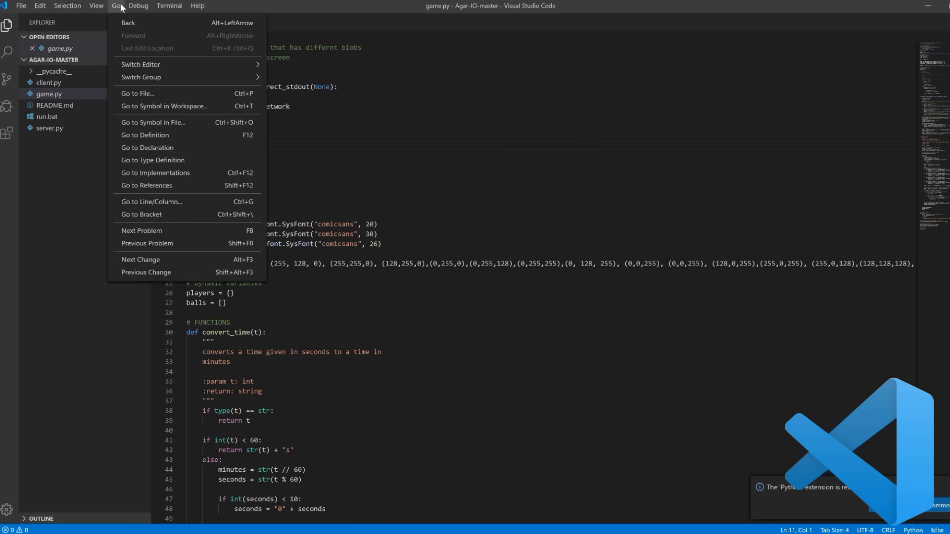
Install the Microsoft Python extension from the Extensions marketplace and scroll its details page.
click(142, 5)
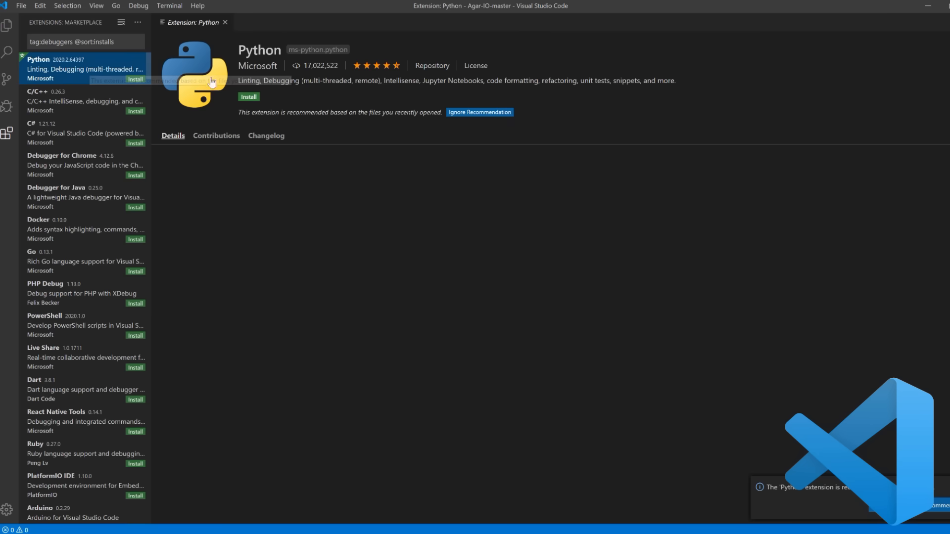
click(247, 97)
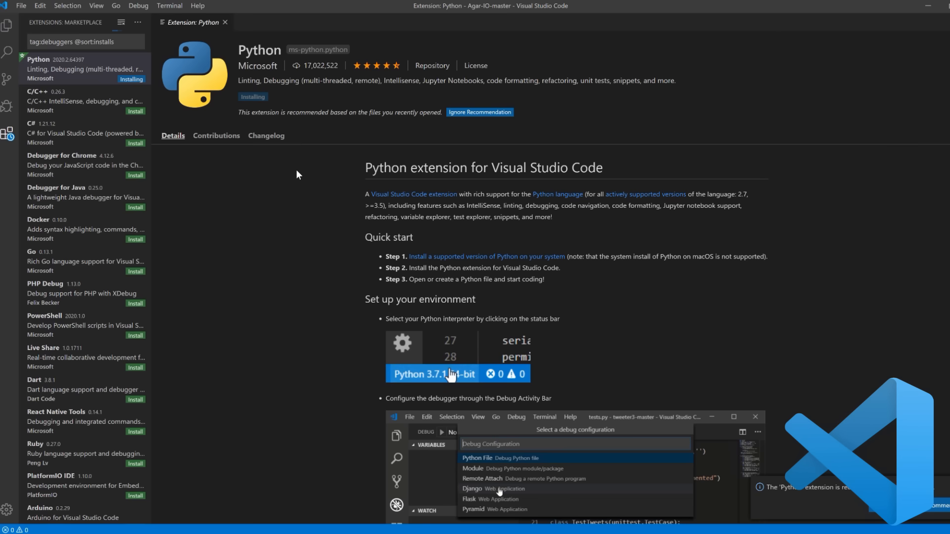
scroll(down, 3)
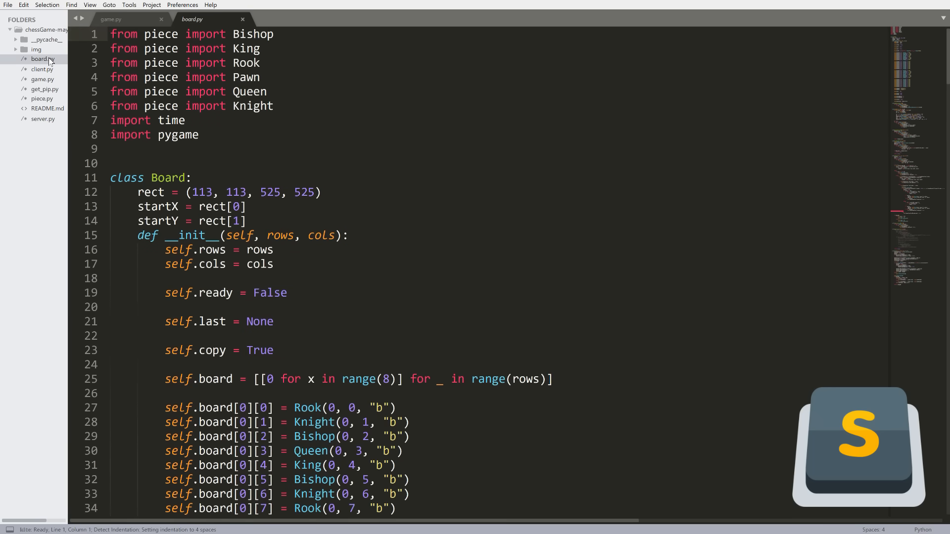
Scroll through board.py and search for 'rook' in the find-and-replace panel.
scroll(down, 3)
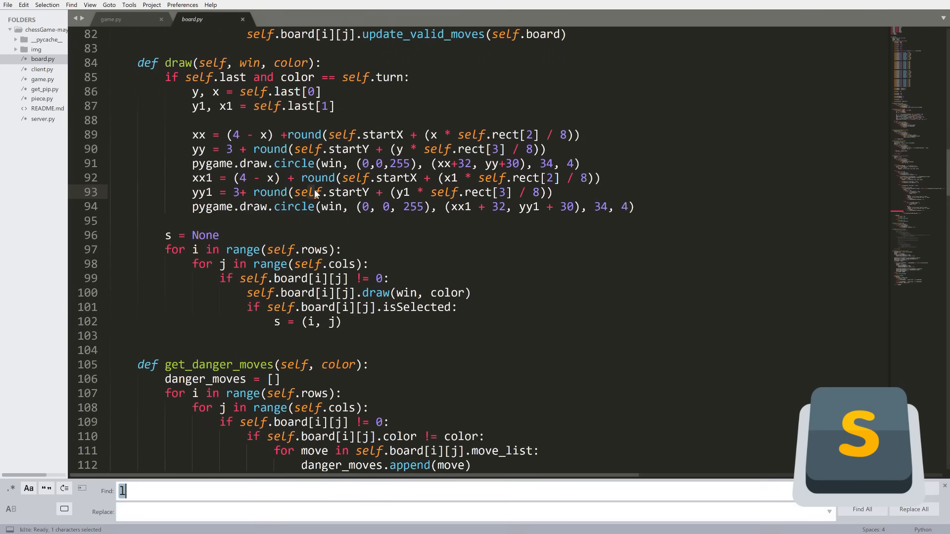
key(Backspace)
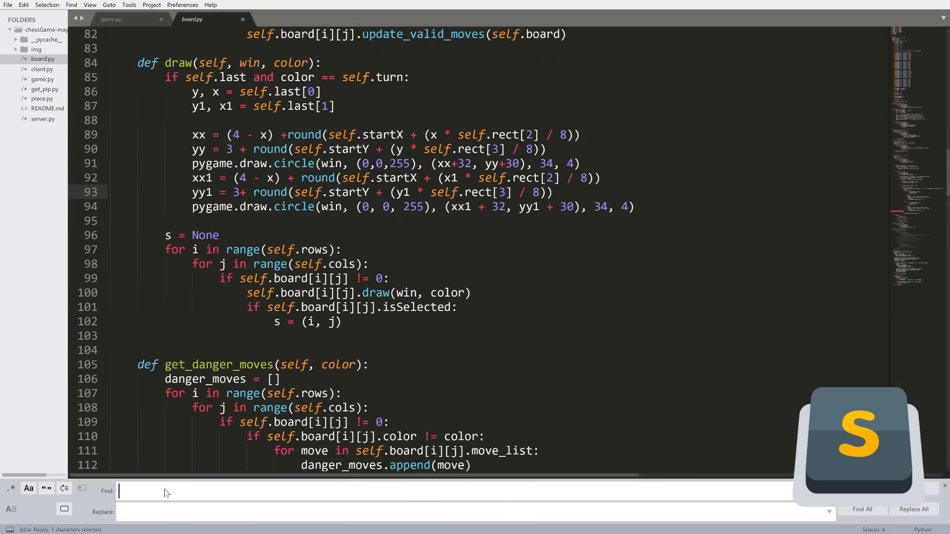
text(rook)
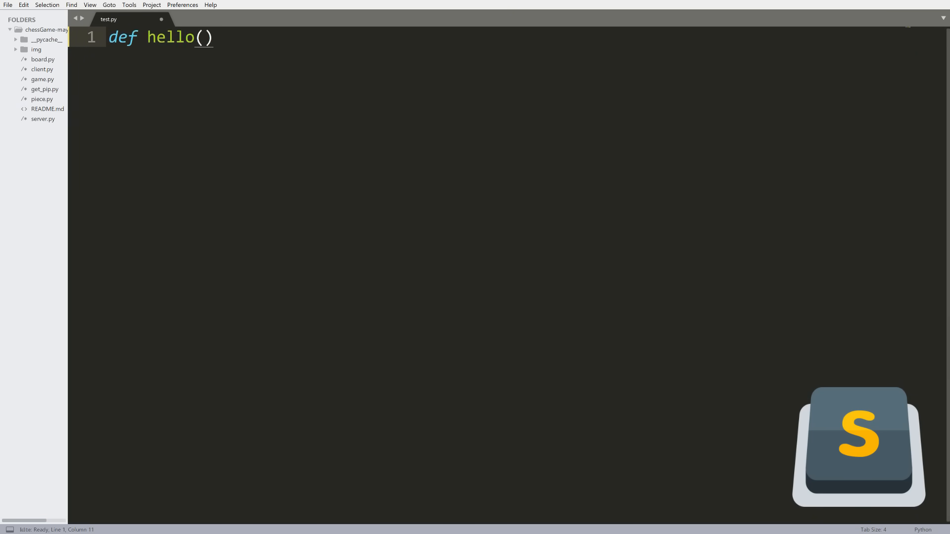
Write hello(x) printing x and call hello("Yes, this is just a test!") with Kite completion.
text(x):)
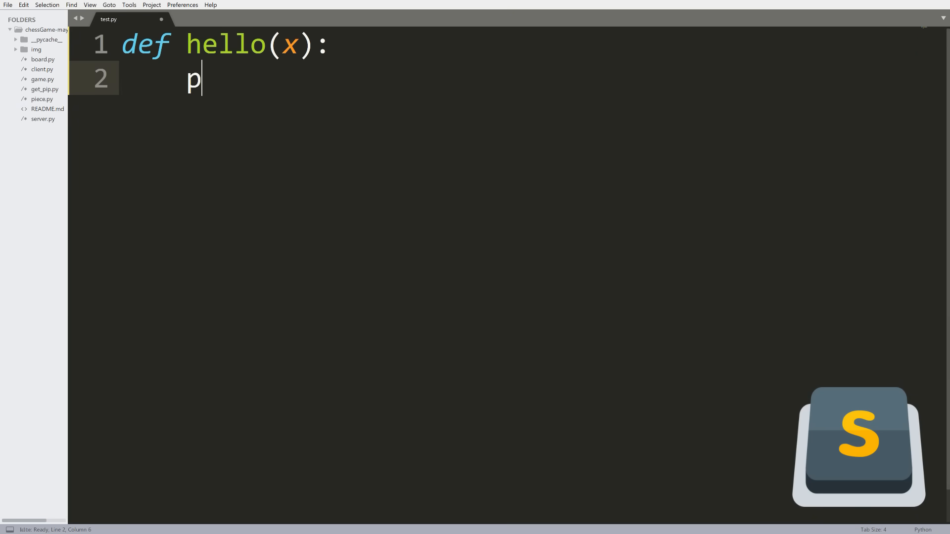
text(rint(x))
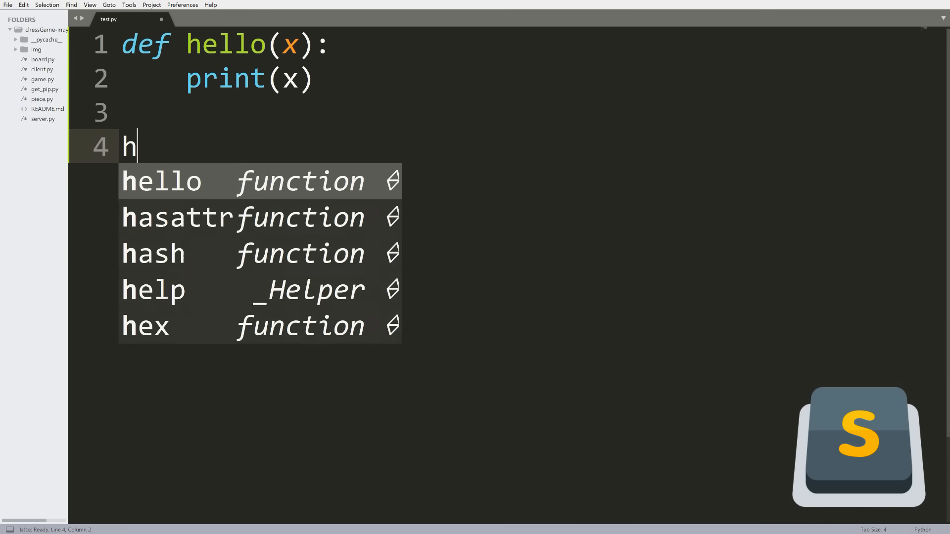
text(ello("Yes"))
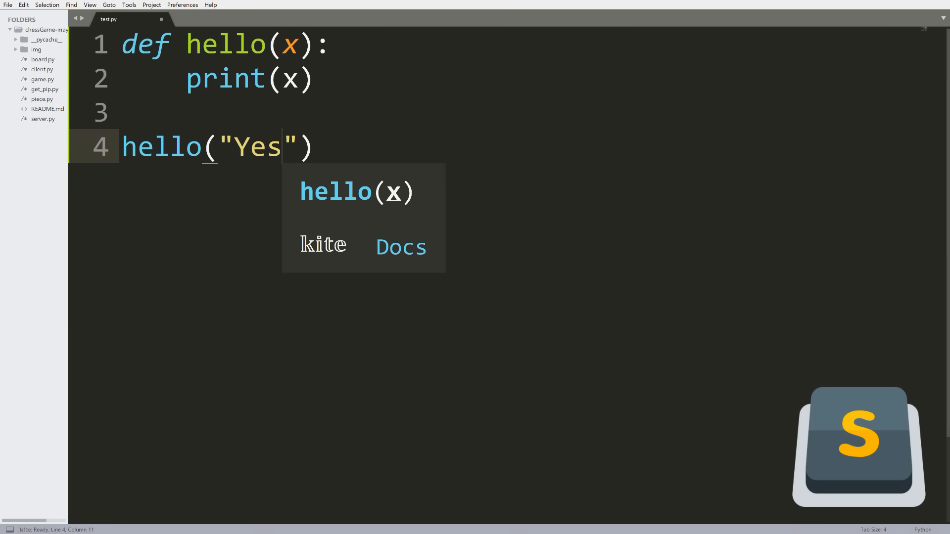
Bring up Package Control's list of installable packages from Preferences and browse it.
click(182, 5)
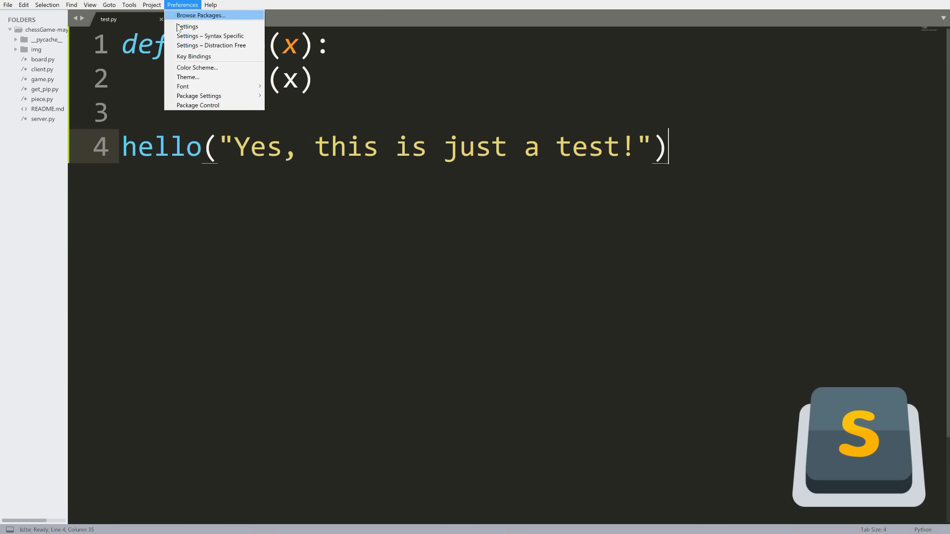
click(197, 105)
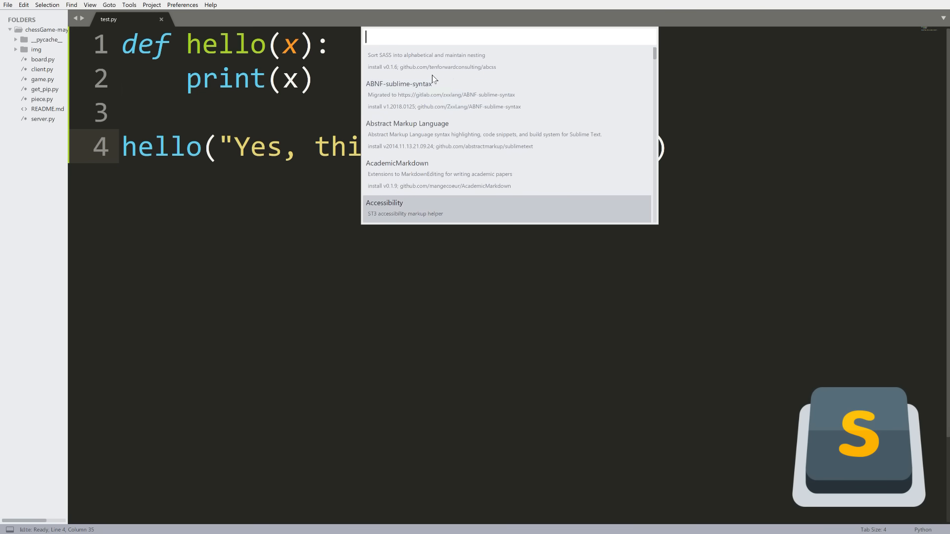
scroll(down, 3)
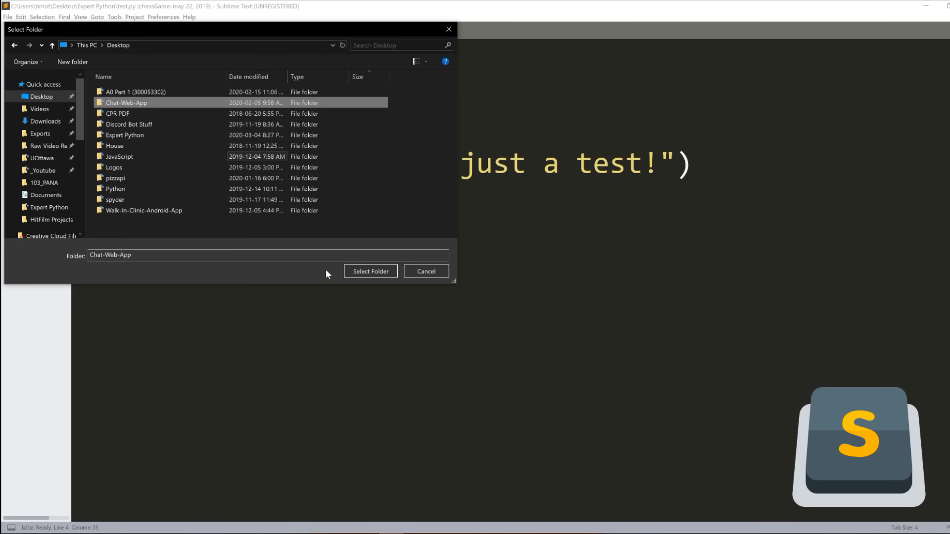
Open the Chat-Web-App folder as the project and browse client/__init__.py and client.py.
click(370, 271)
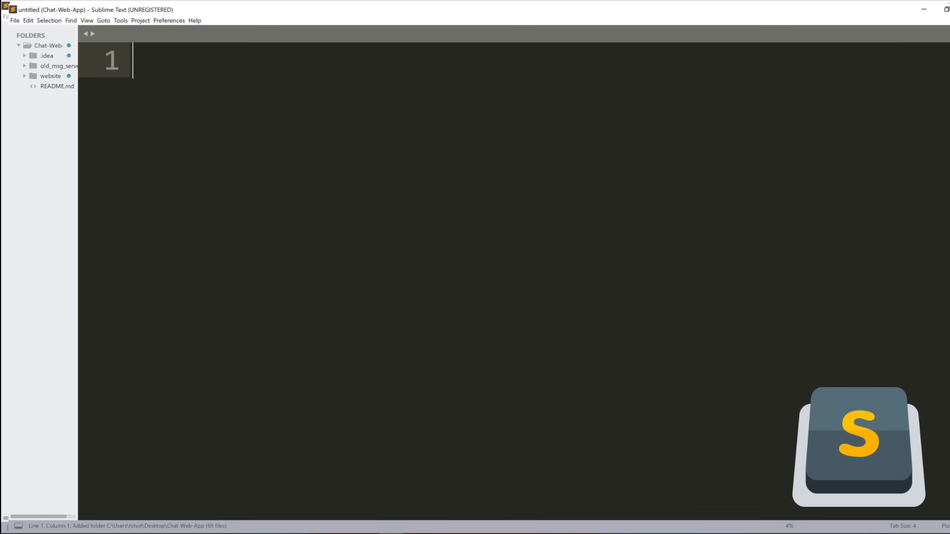
click(24, 66)
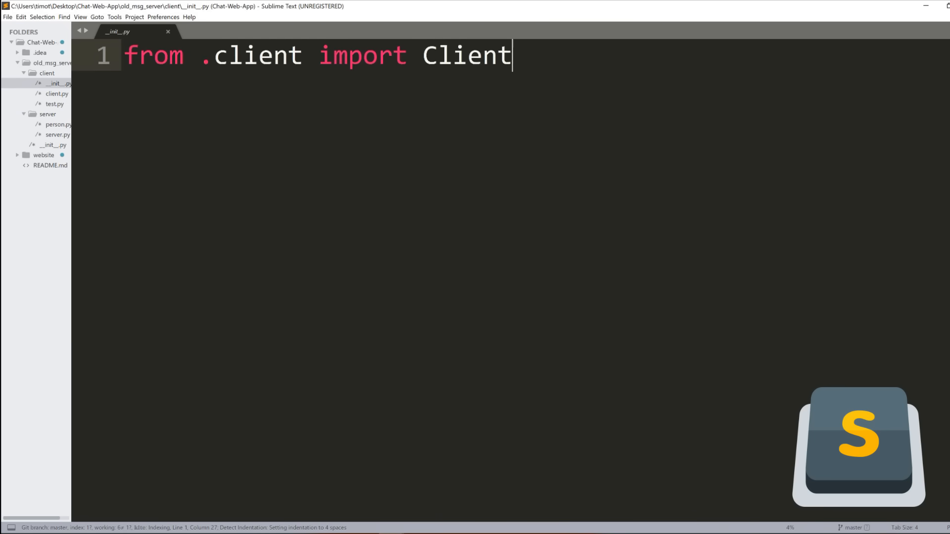
click(54, 93)
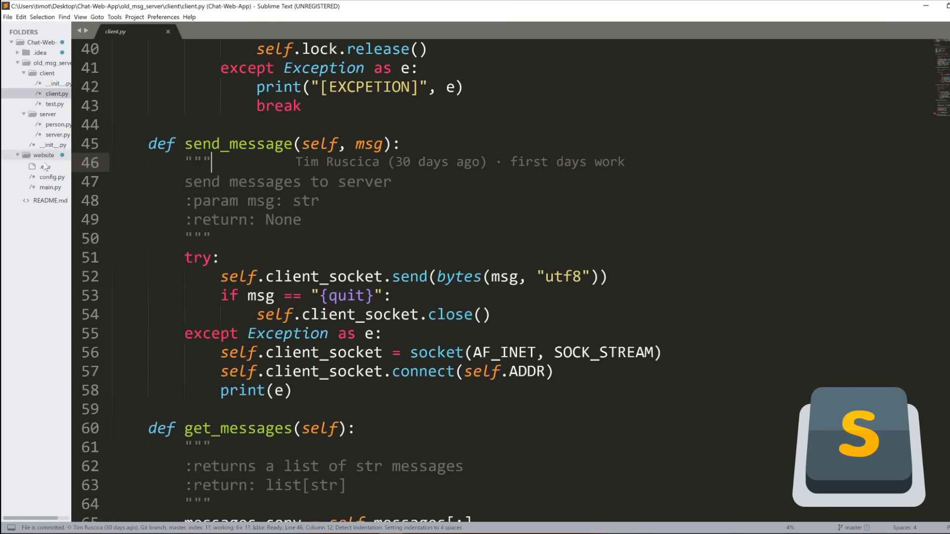
click(51, 176)
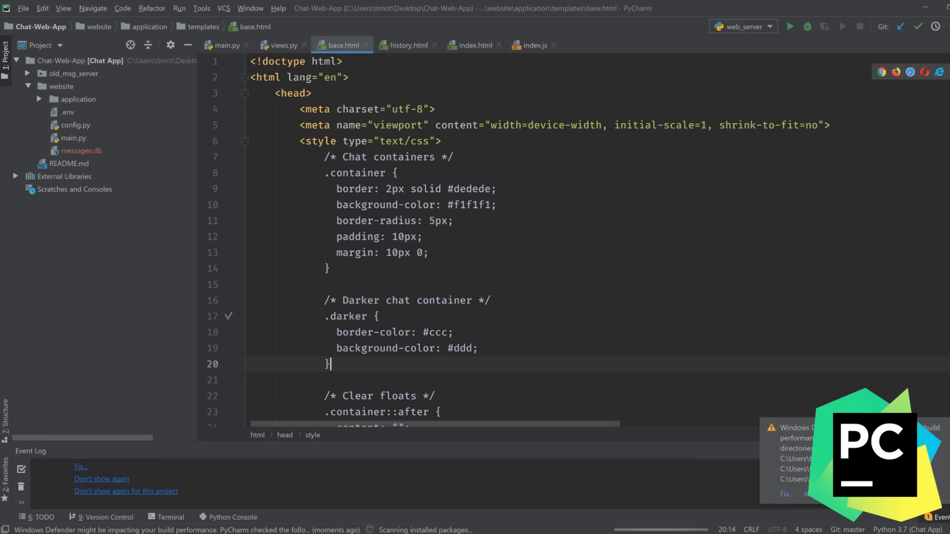
Open client.py from the old_msg_server folder in the PyCharm project tree.
click(223, 45)
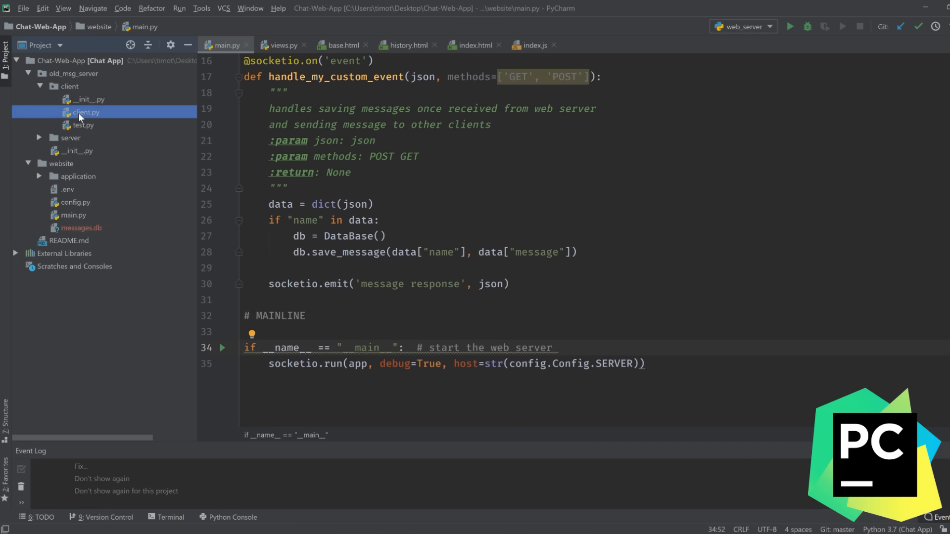
double_click(87, 112)
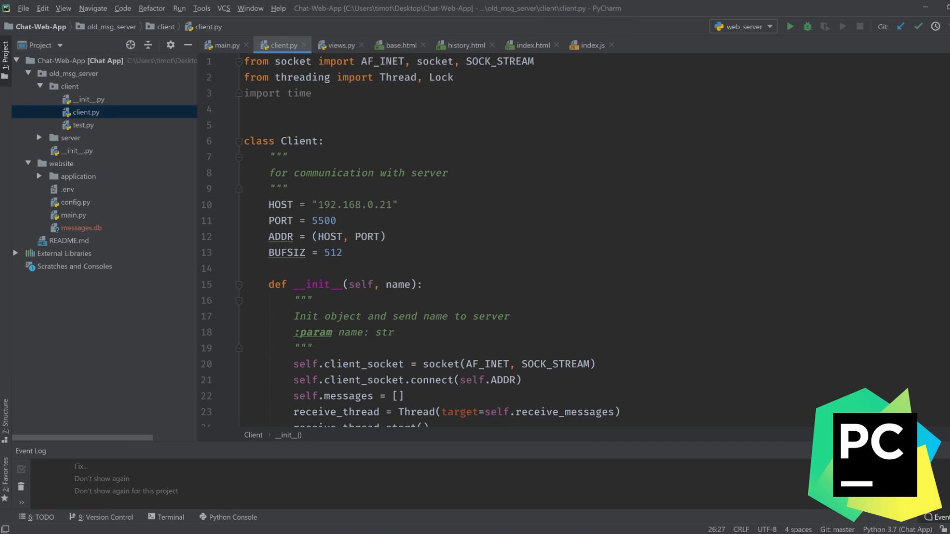
Define hello(test) printing test and call hello("this is a test") before the Client class.
text(def)
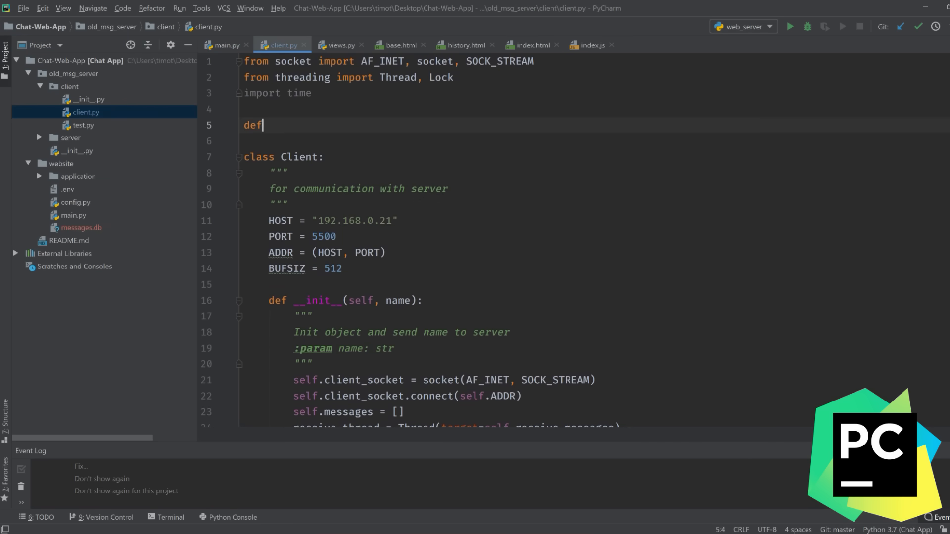
text(hello(test):)
click(595, 140)
text(print()
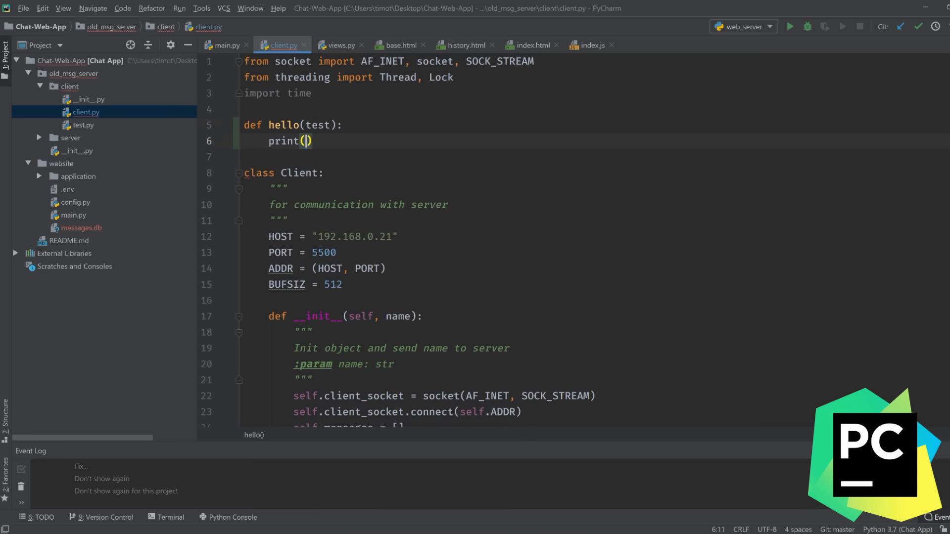
text(test)
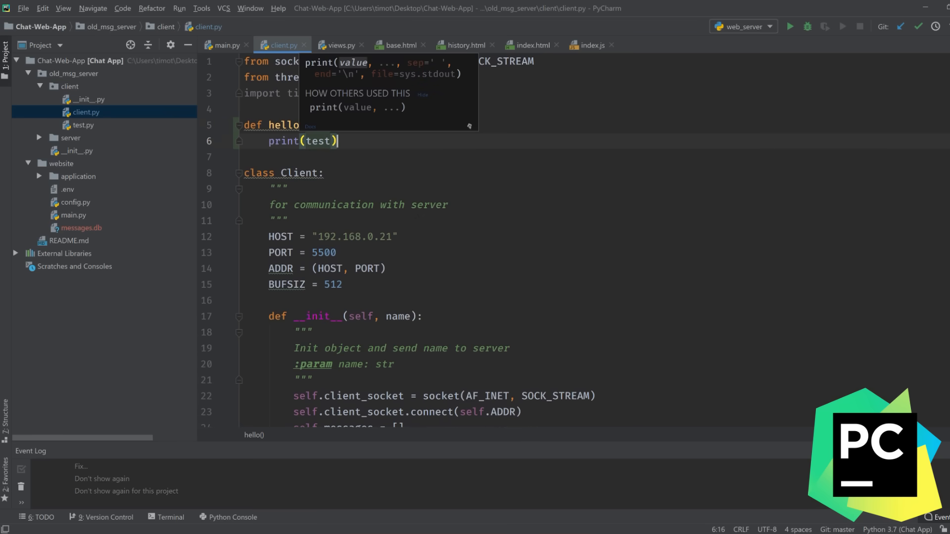
text(hello())
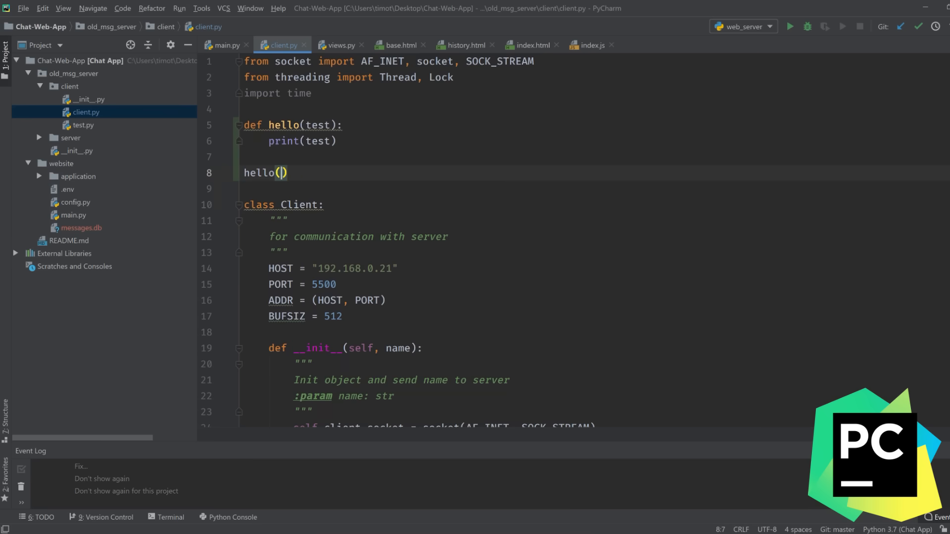
text("this is a test)
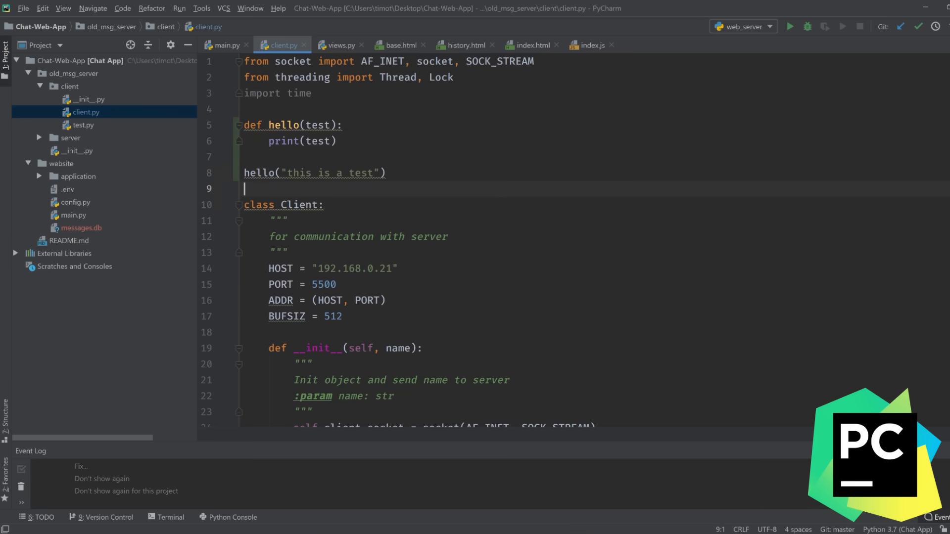
click(179, 8)
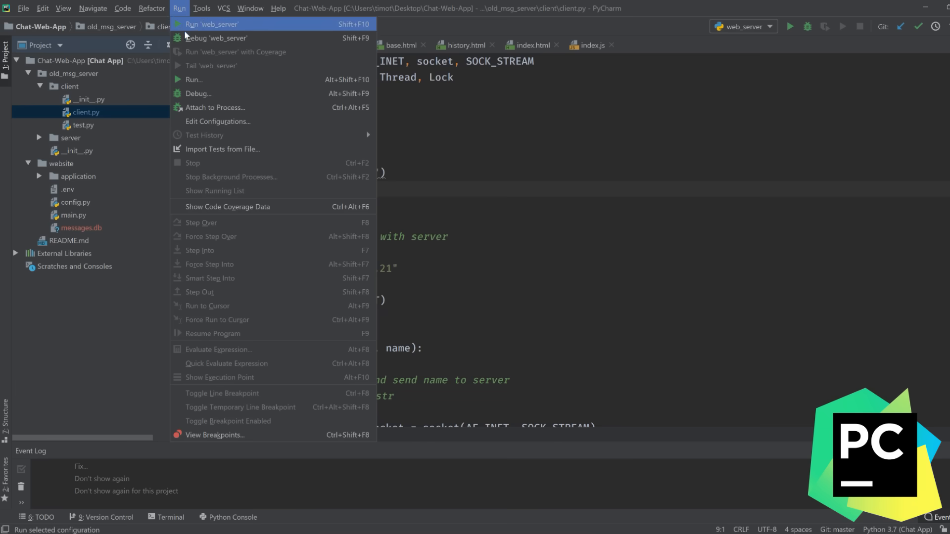
Debug the web_server configuration, then review the commit, untick client changes and cancel.
click(218, 38)
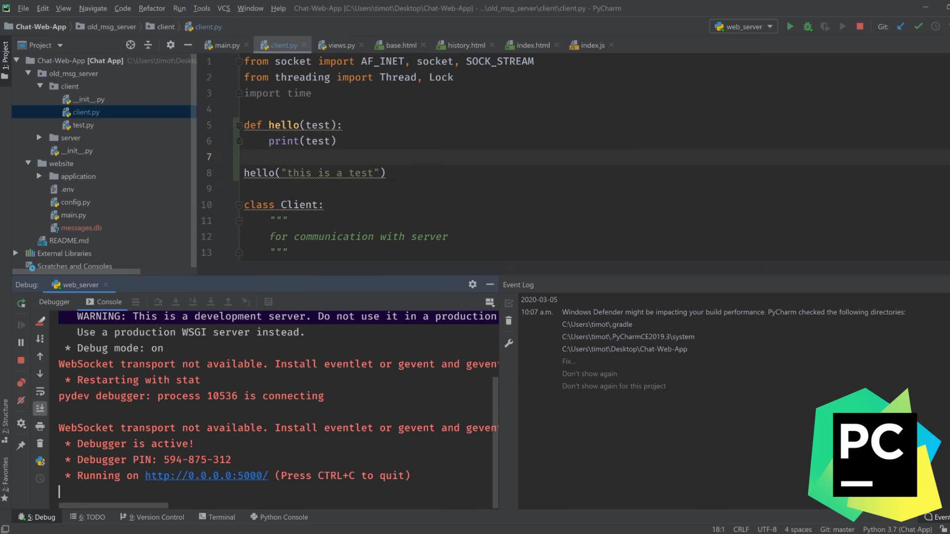
click(921, 27)
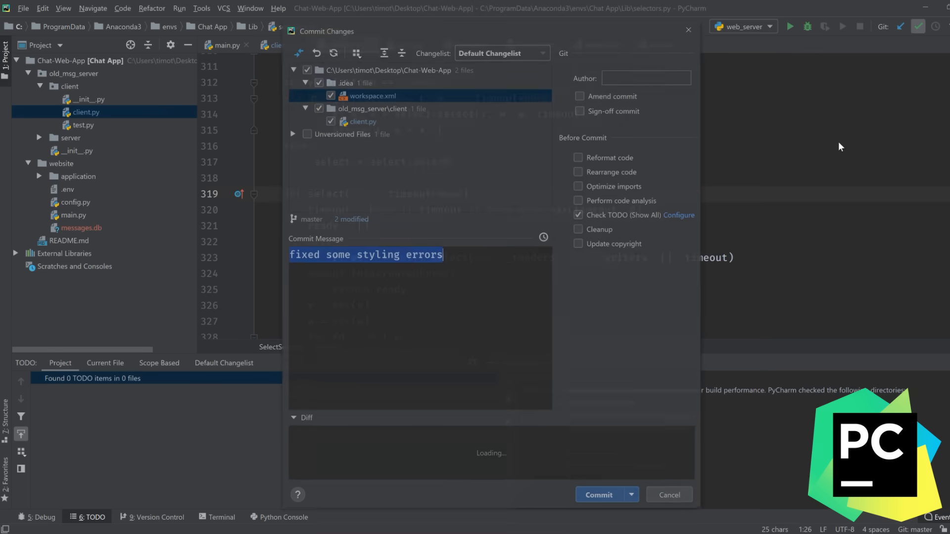
click(318, 107)
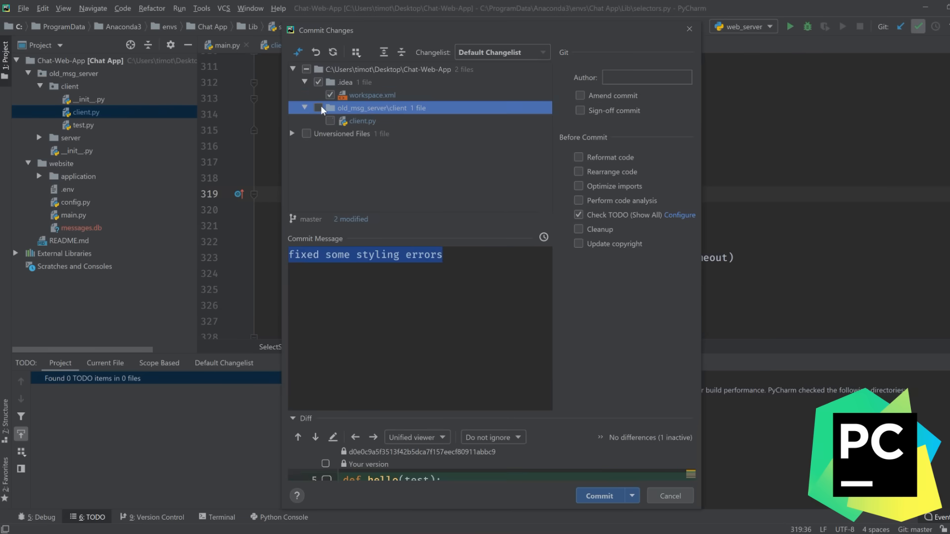
click(317, 107)
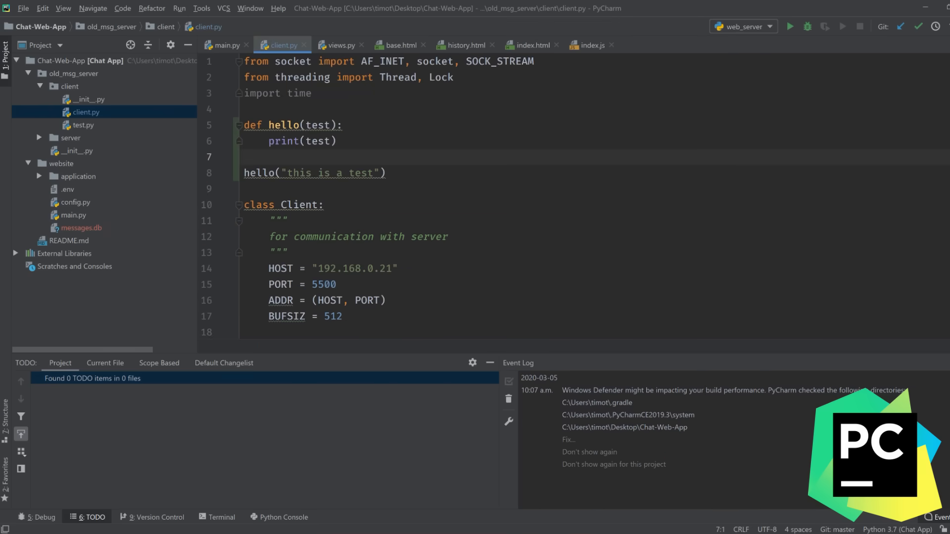
Add a '#todo this is a cool thing you can do' comment and expand it in the TODO panel.
text(#todo)
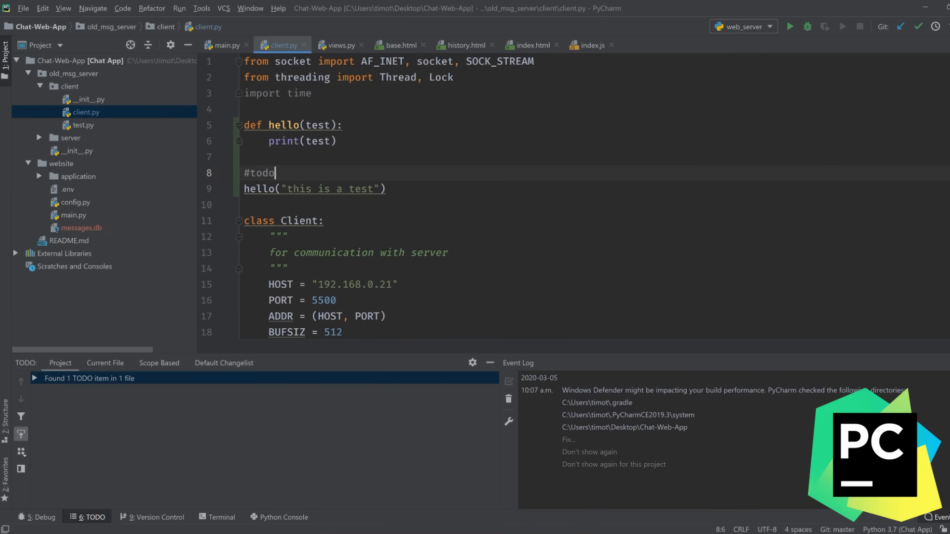
text(this ia)
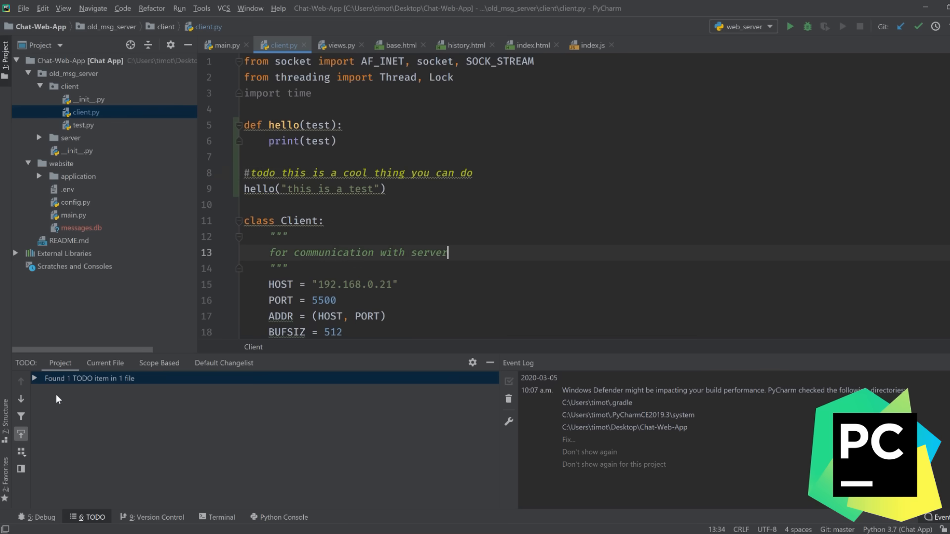
click(36, 378)
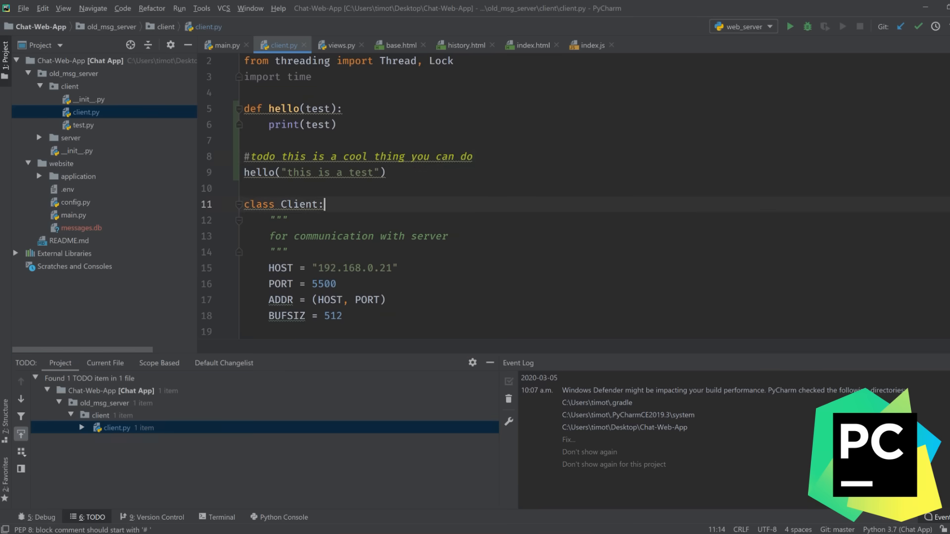
click(26, 8)
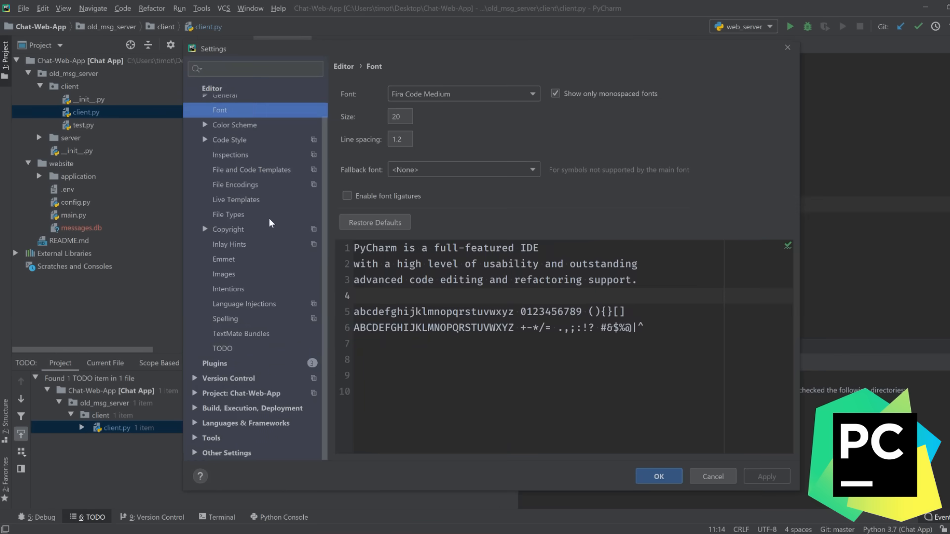
Browse the plugin Marketplace in Settings, scrolling past IdeaVim and other plugins.
click(214, 363)
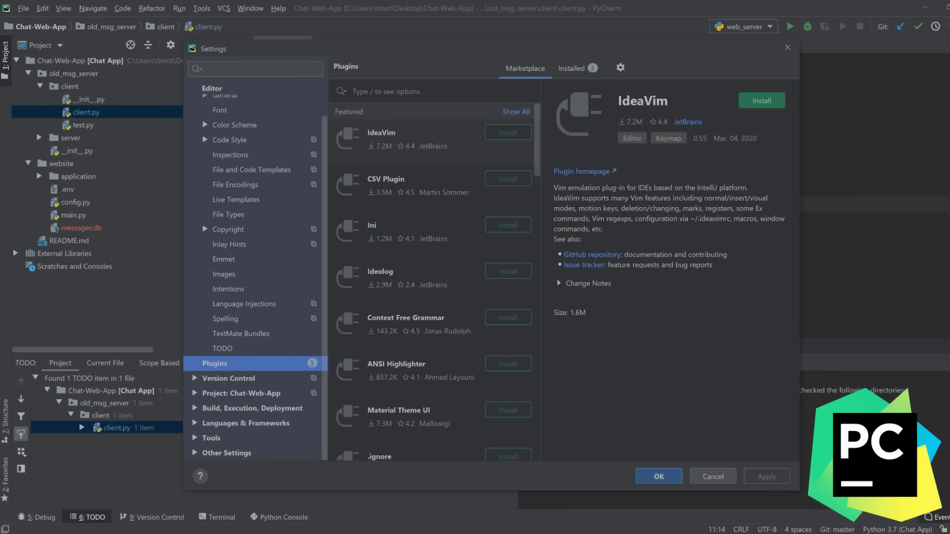
scroll(down, 3)
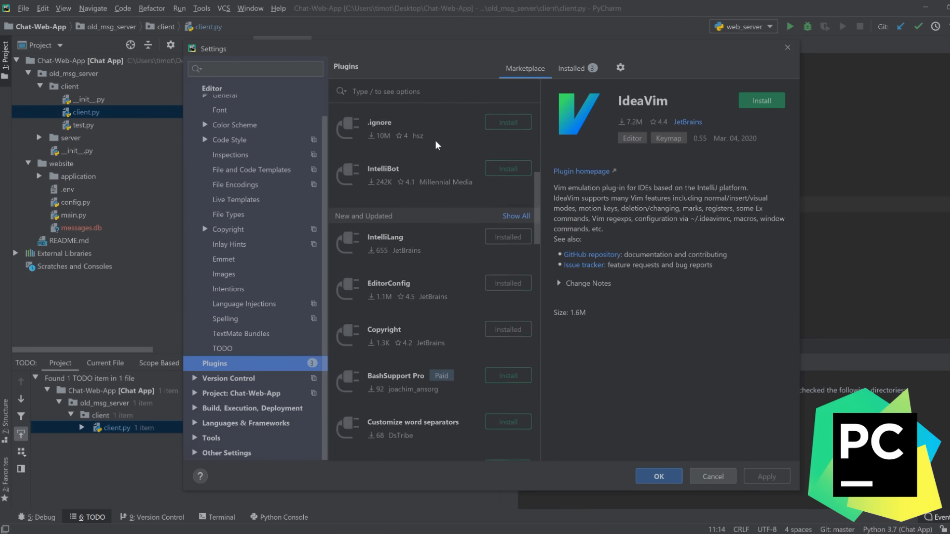
scroll(down, 3)
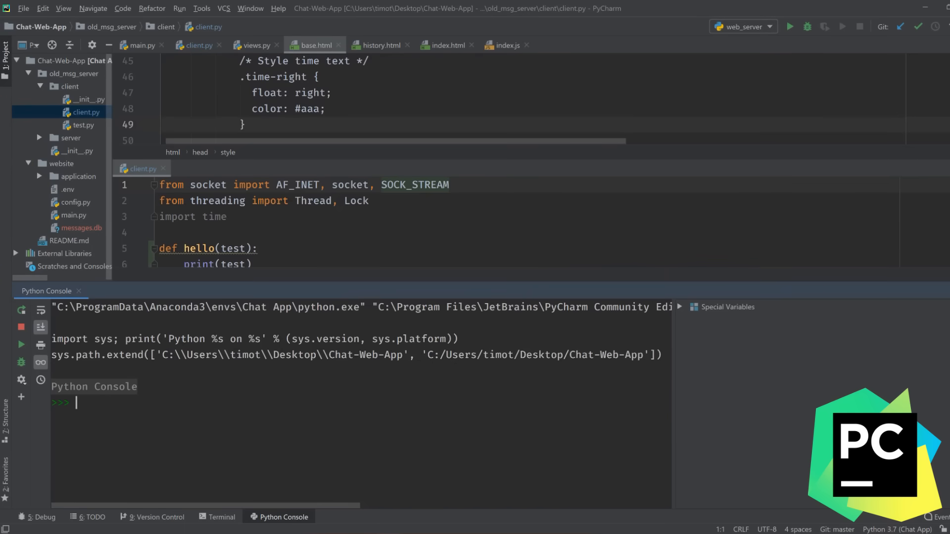
Write print("you can even use th...") at the Python Console prompt.
text(print("y"))
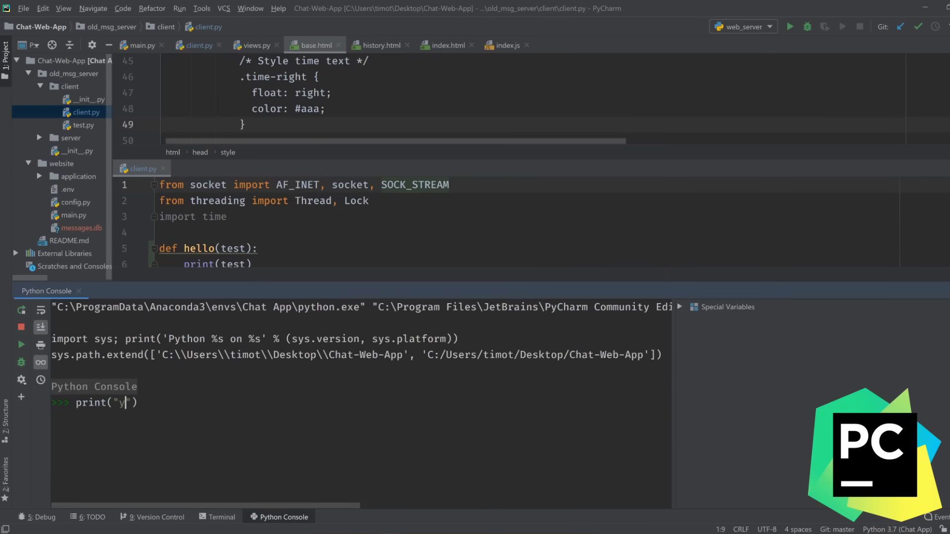
text(ou can even use th)
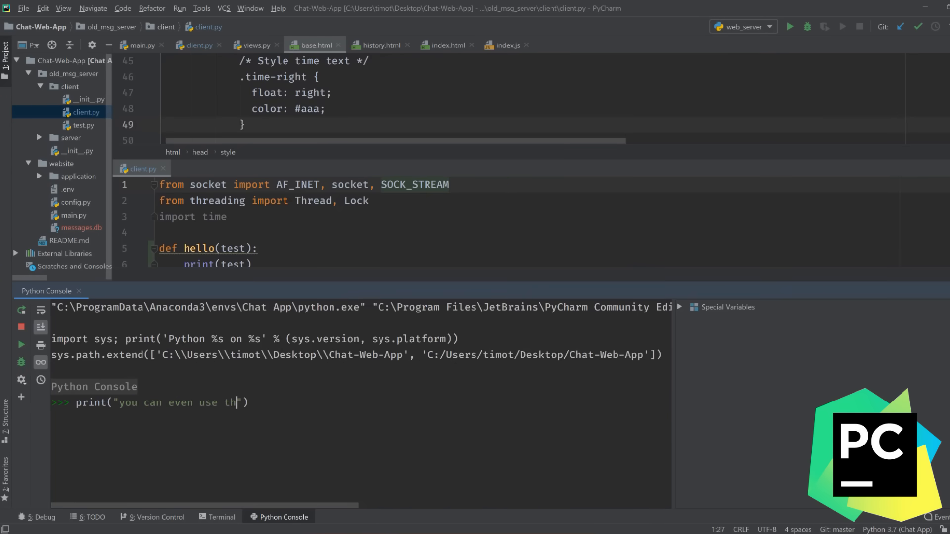